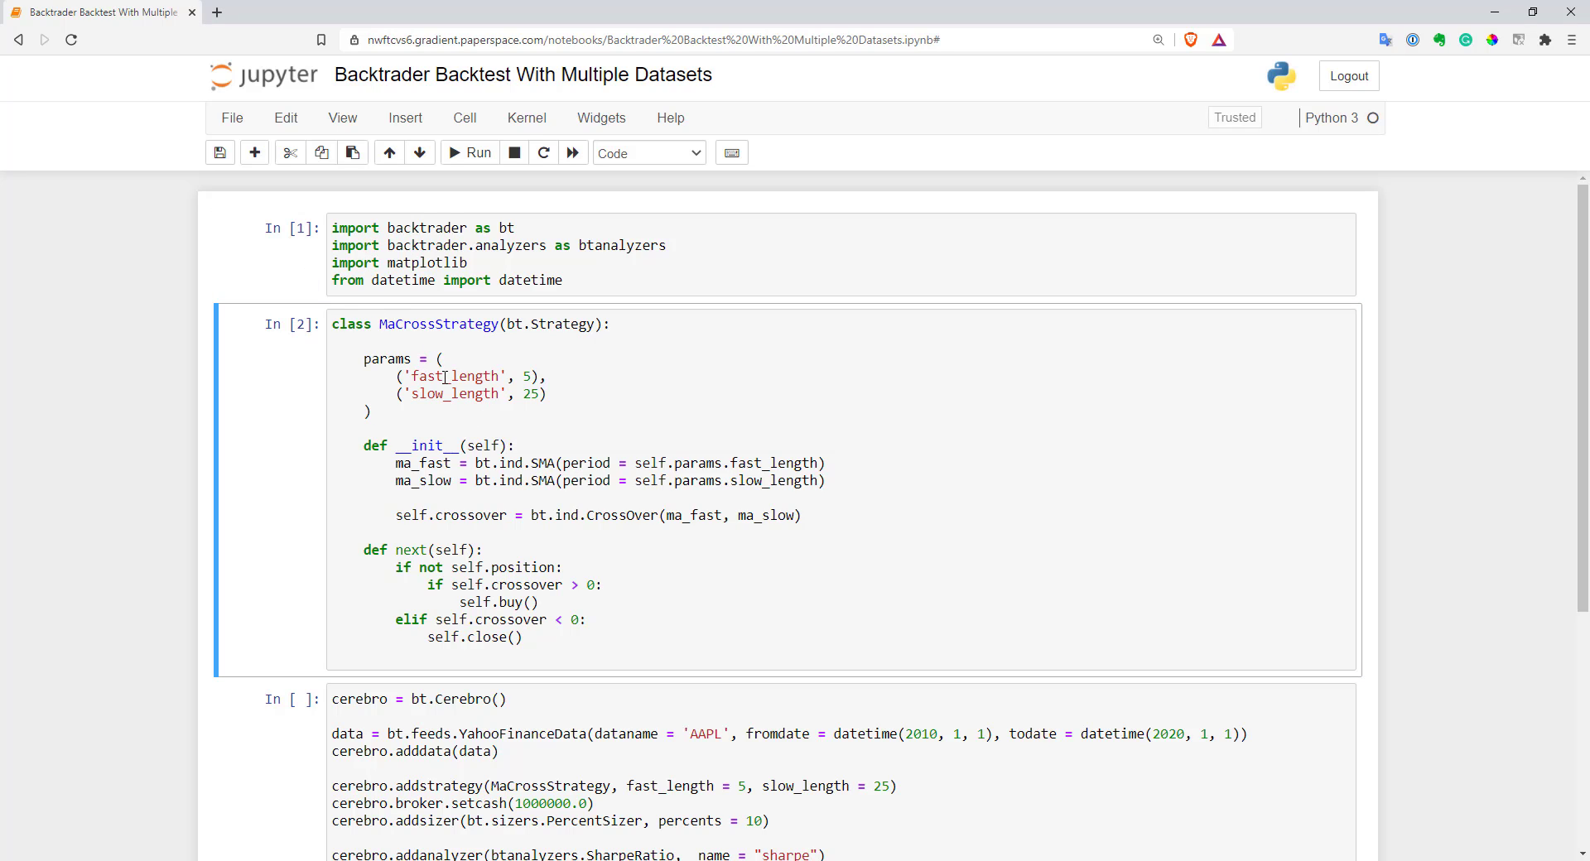
Change PercentSizer percents from 10 to 50, then rerun the backtest, Sharpe ratio and returns cells.
{"action": "left_click_drag", "start_coordinate": [395, 463], "coordinate": [451, 479]}
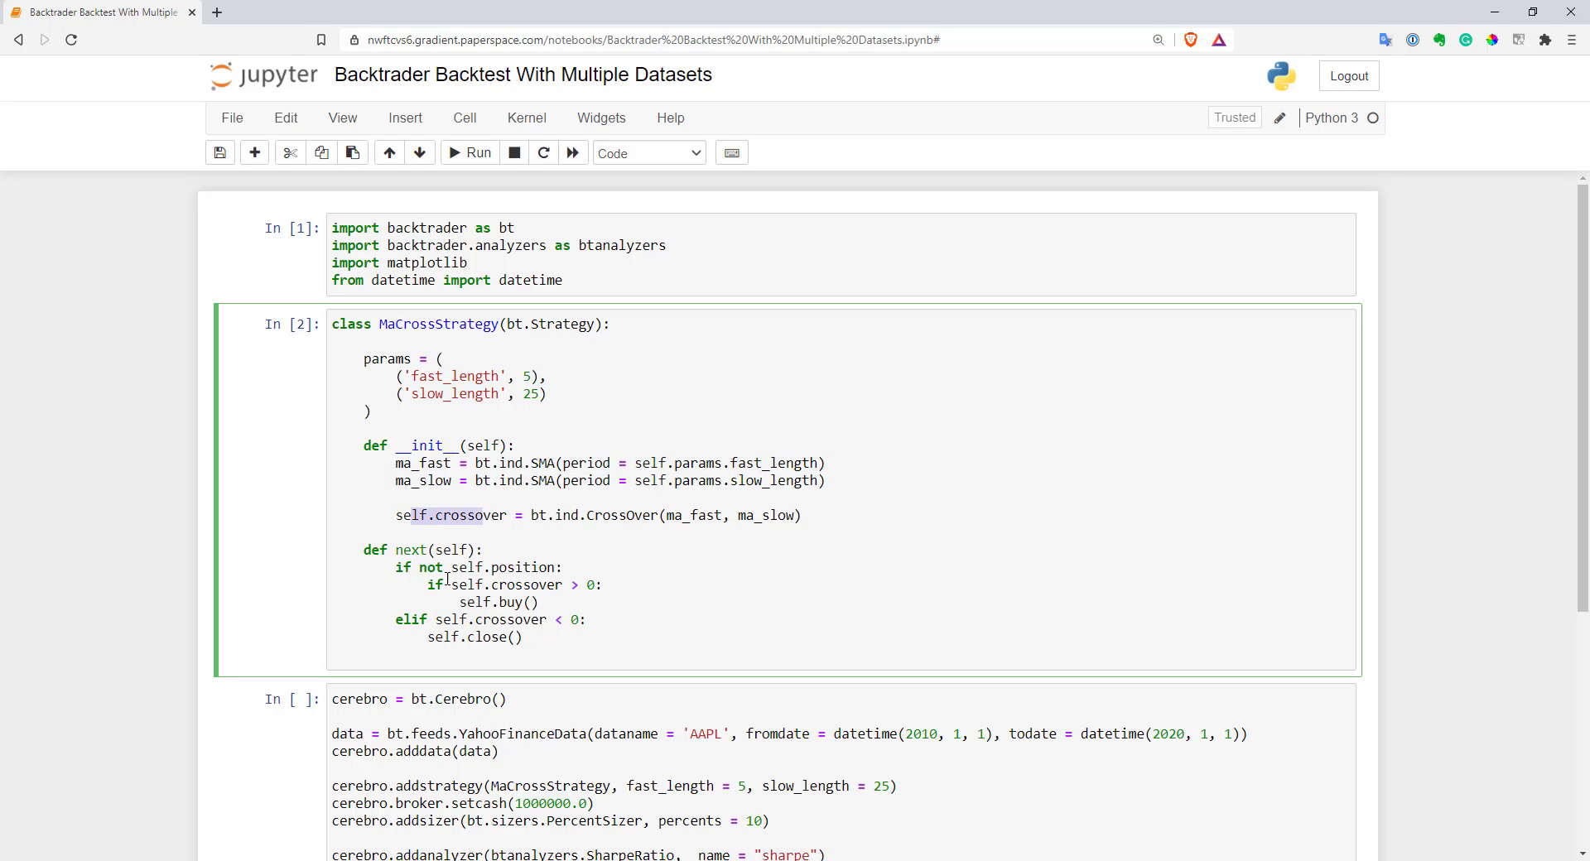
{"action": "double_click", "coordinate": [505, 584]}
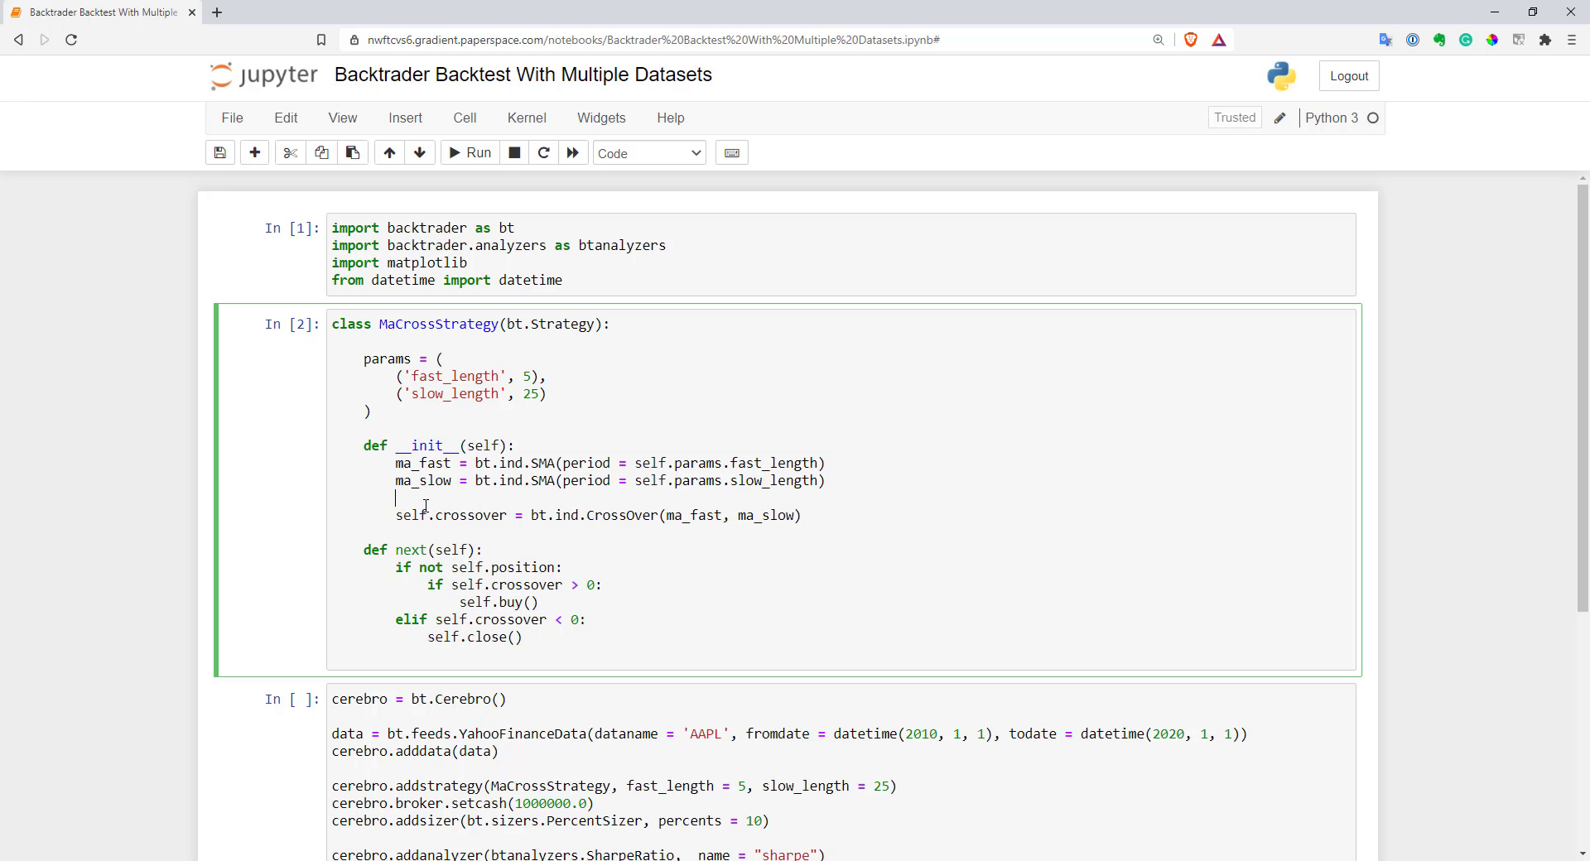
{"action": "scroll", "scroll_direction": "down", "scroll_amount": 3}
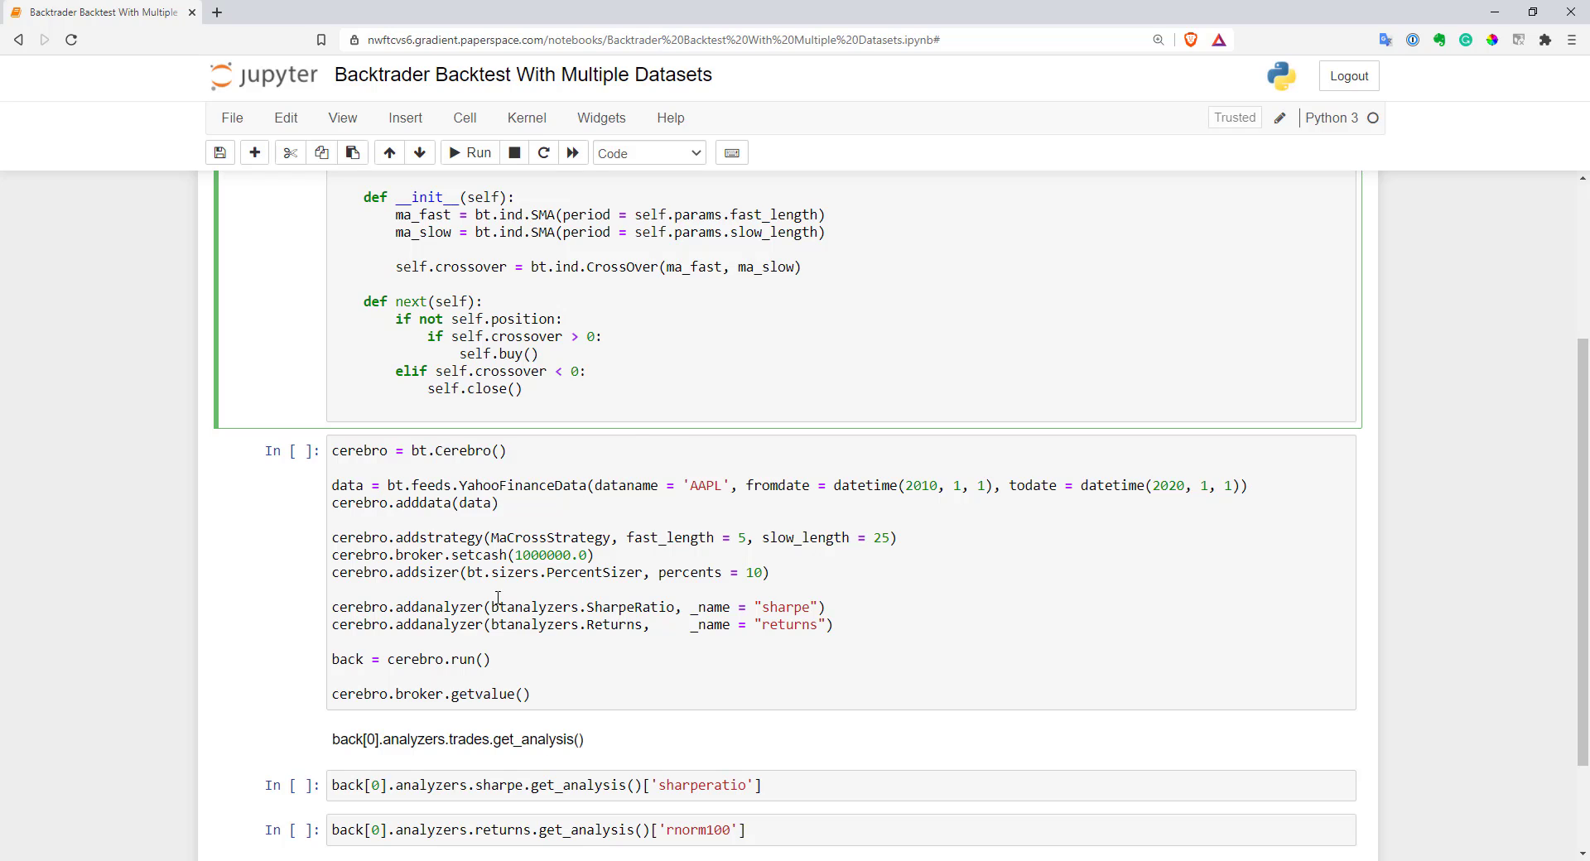
{"action": "type", "text": "50"}
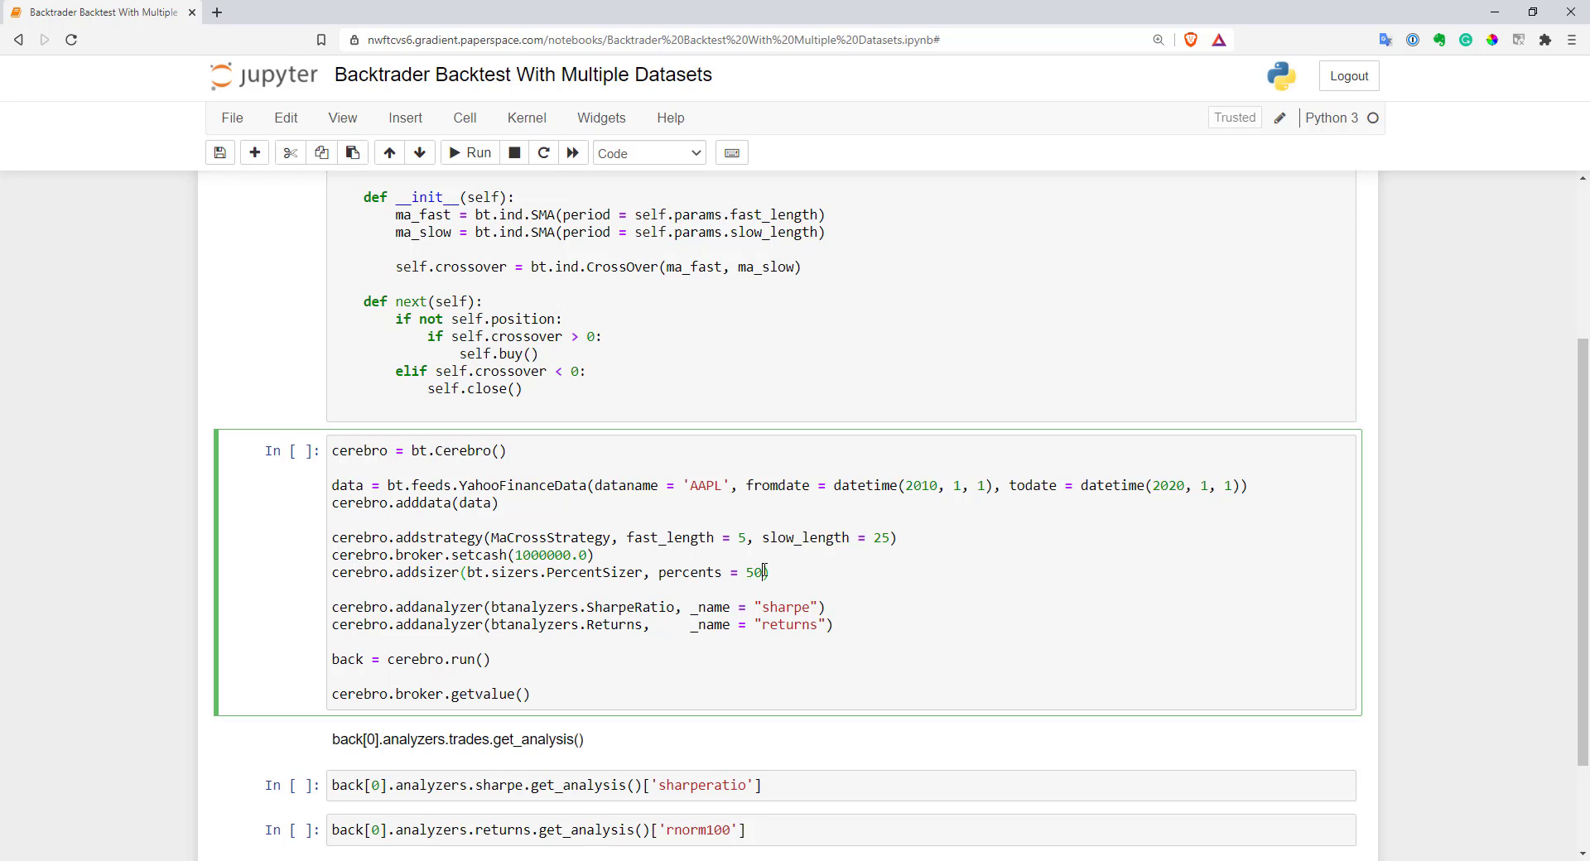
{"action": "left_click", "coordinate": [469, 153]}
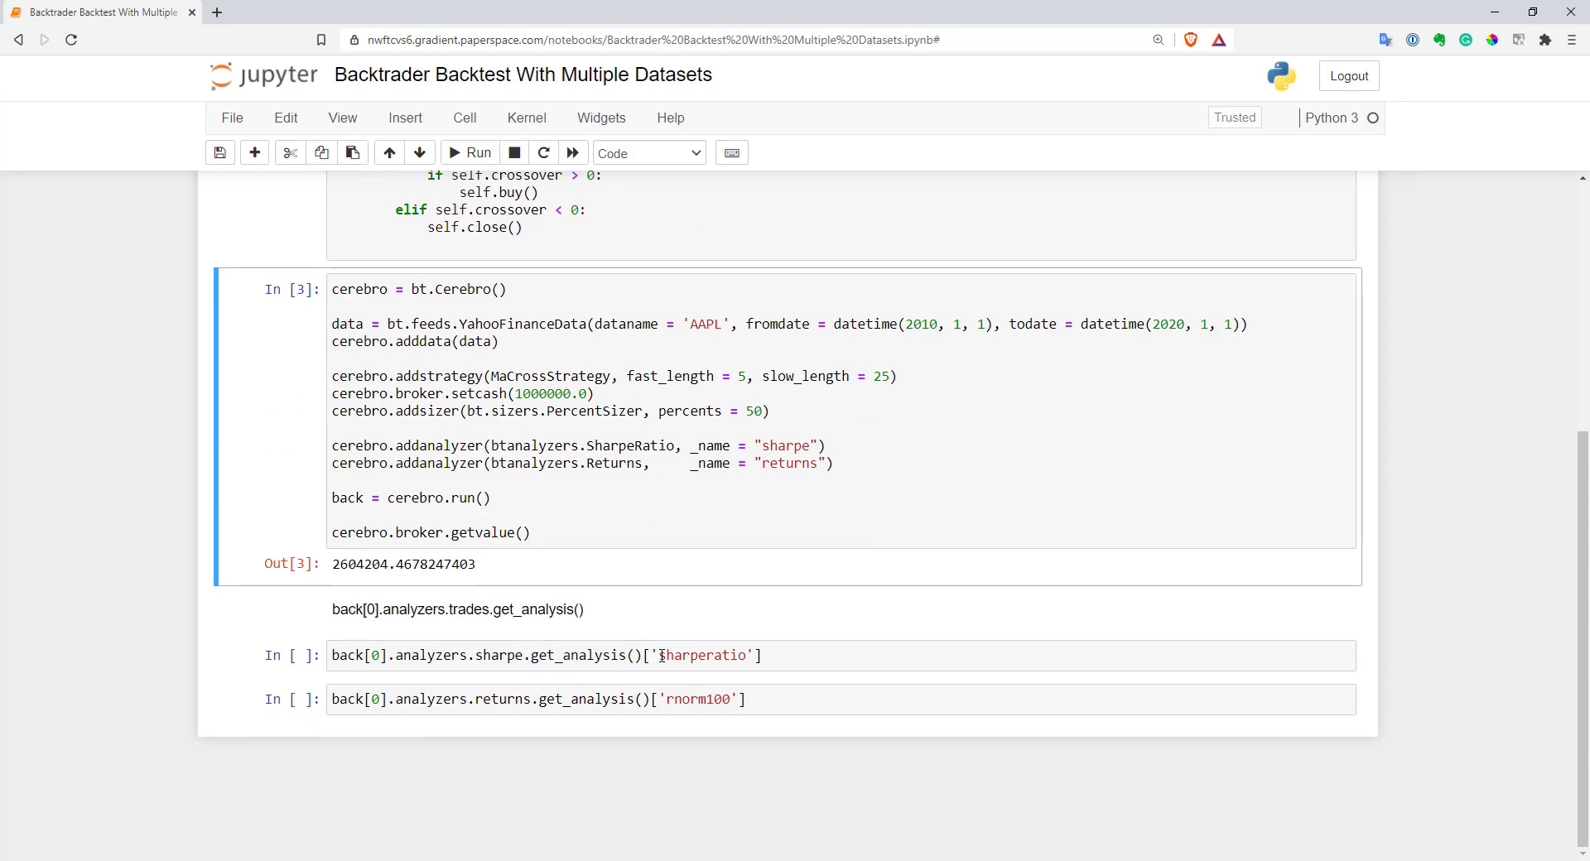
{"action": "left_click", "coordinate": [469, 152]}
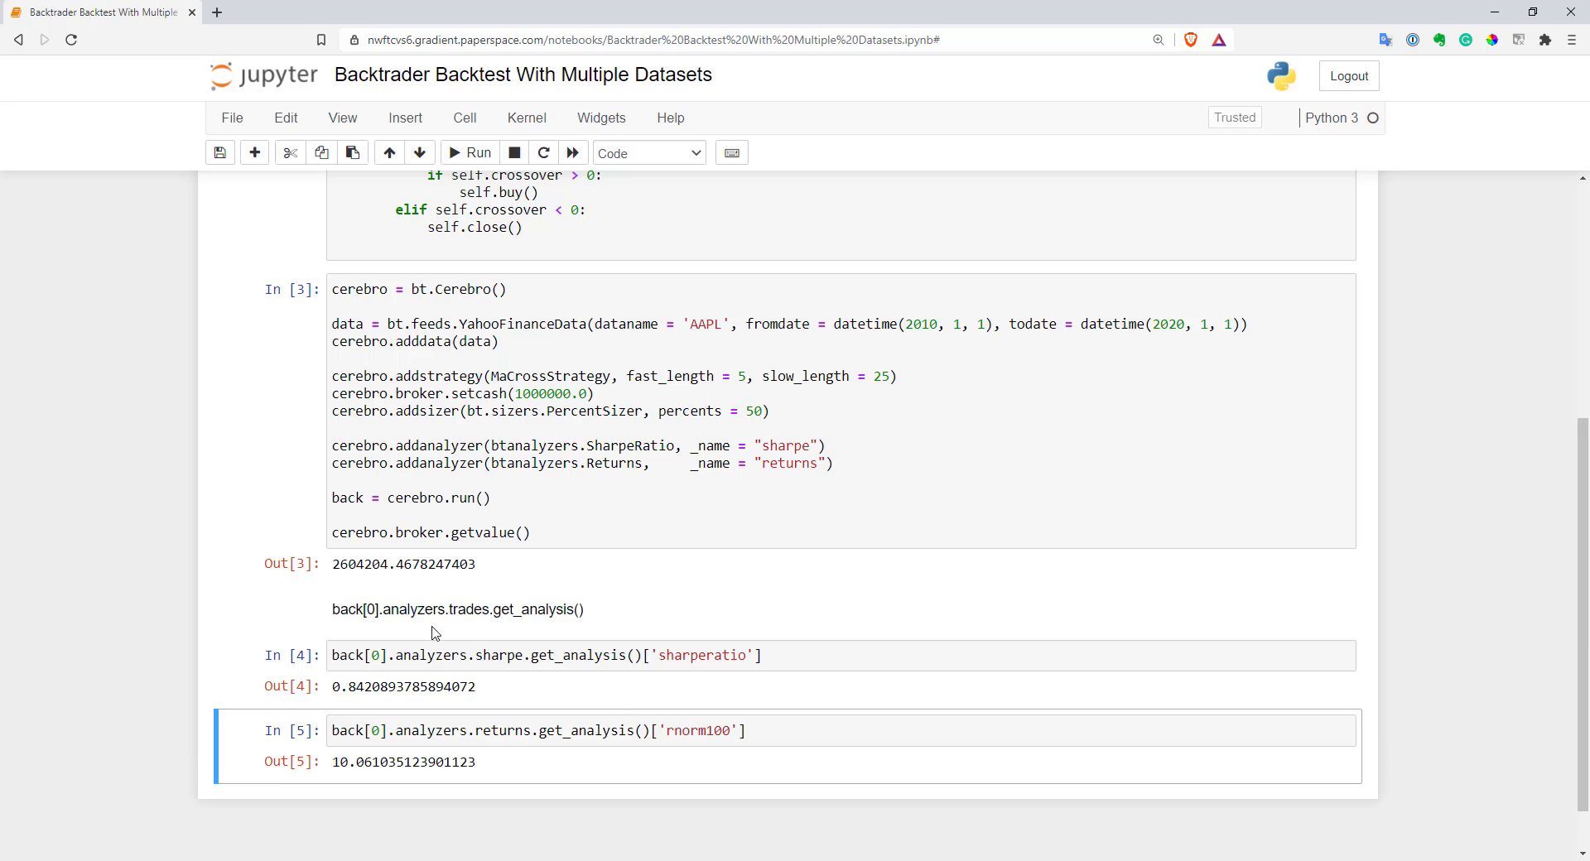
{"action": "mouse_move", "coordinate": [346, 682]}
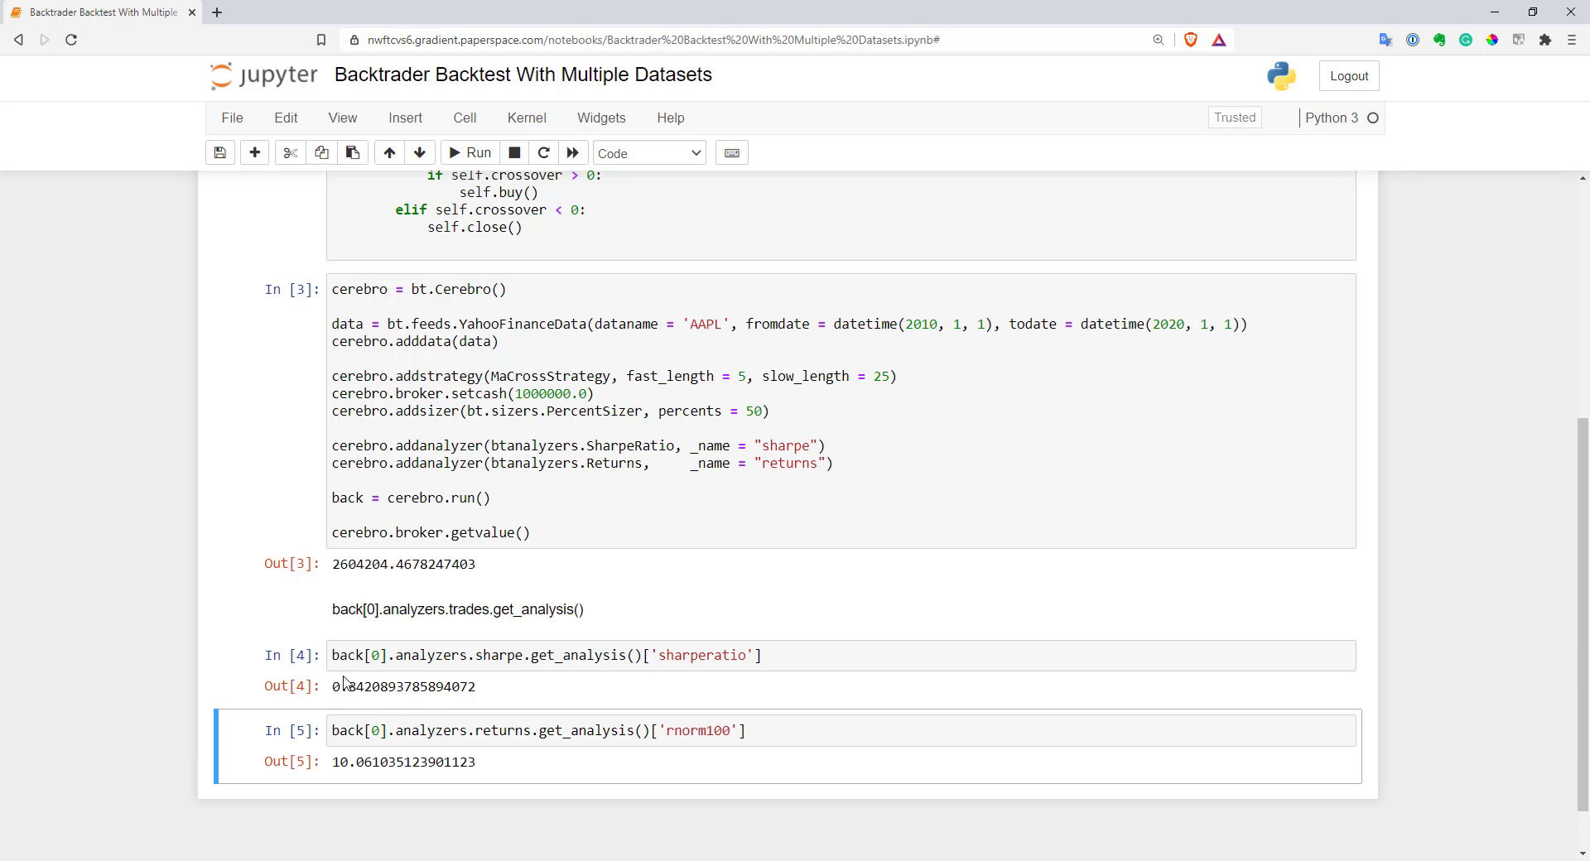
{"action": "mouse_move", "coordinate": [356, 722]}
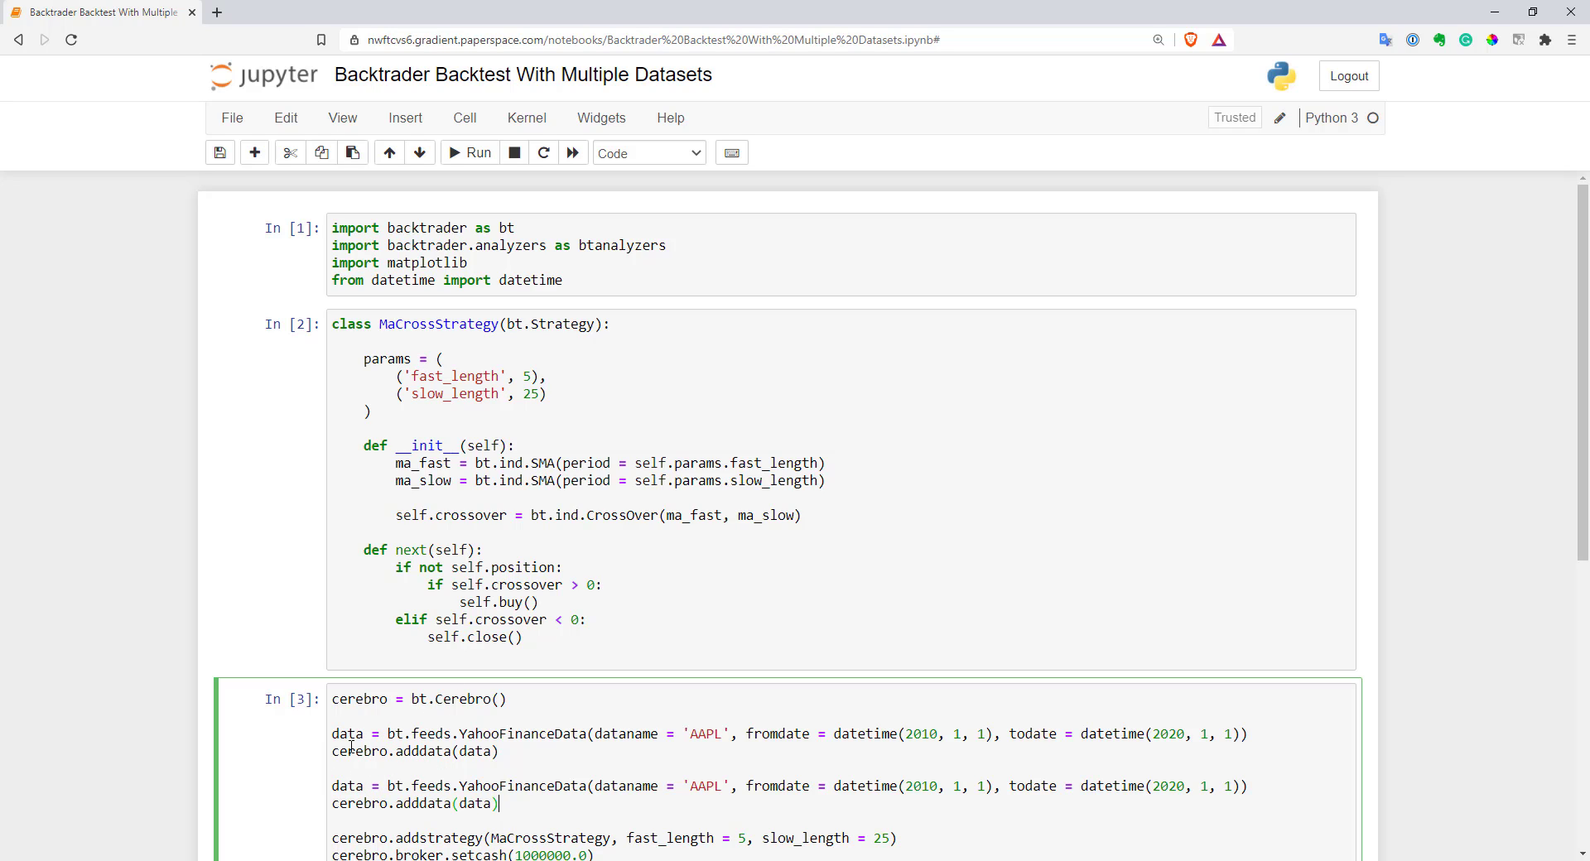
Rename the copied feed to vix, load ticker ^VIX, and pass vix to cerebro.adddata.
{"action": "type", "text": "vix"}
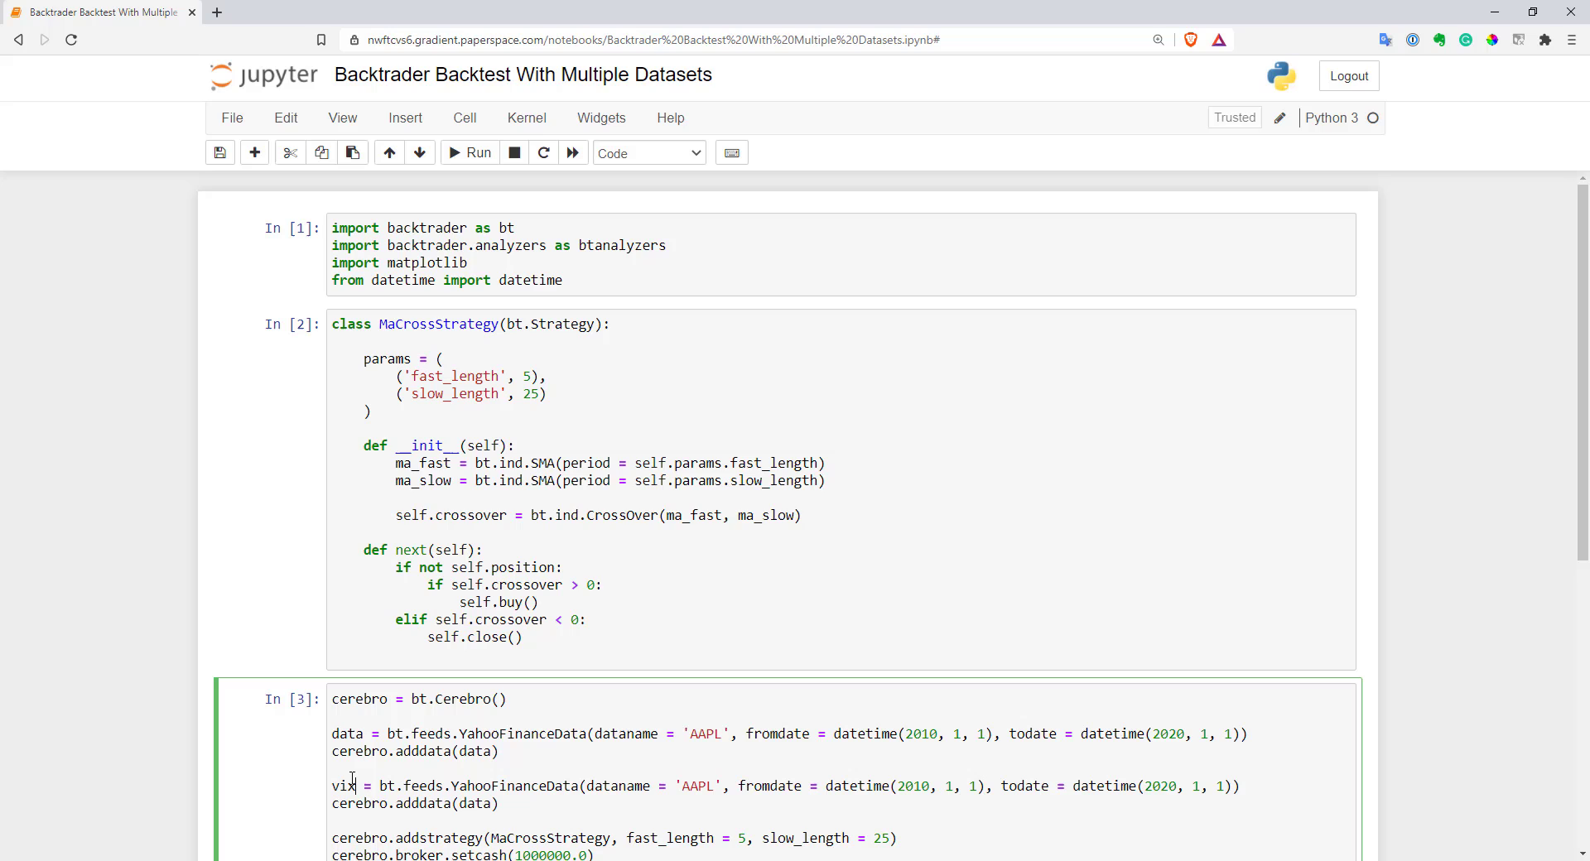
{"action": "double_click", "coordinate": [697, 786]}
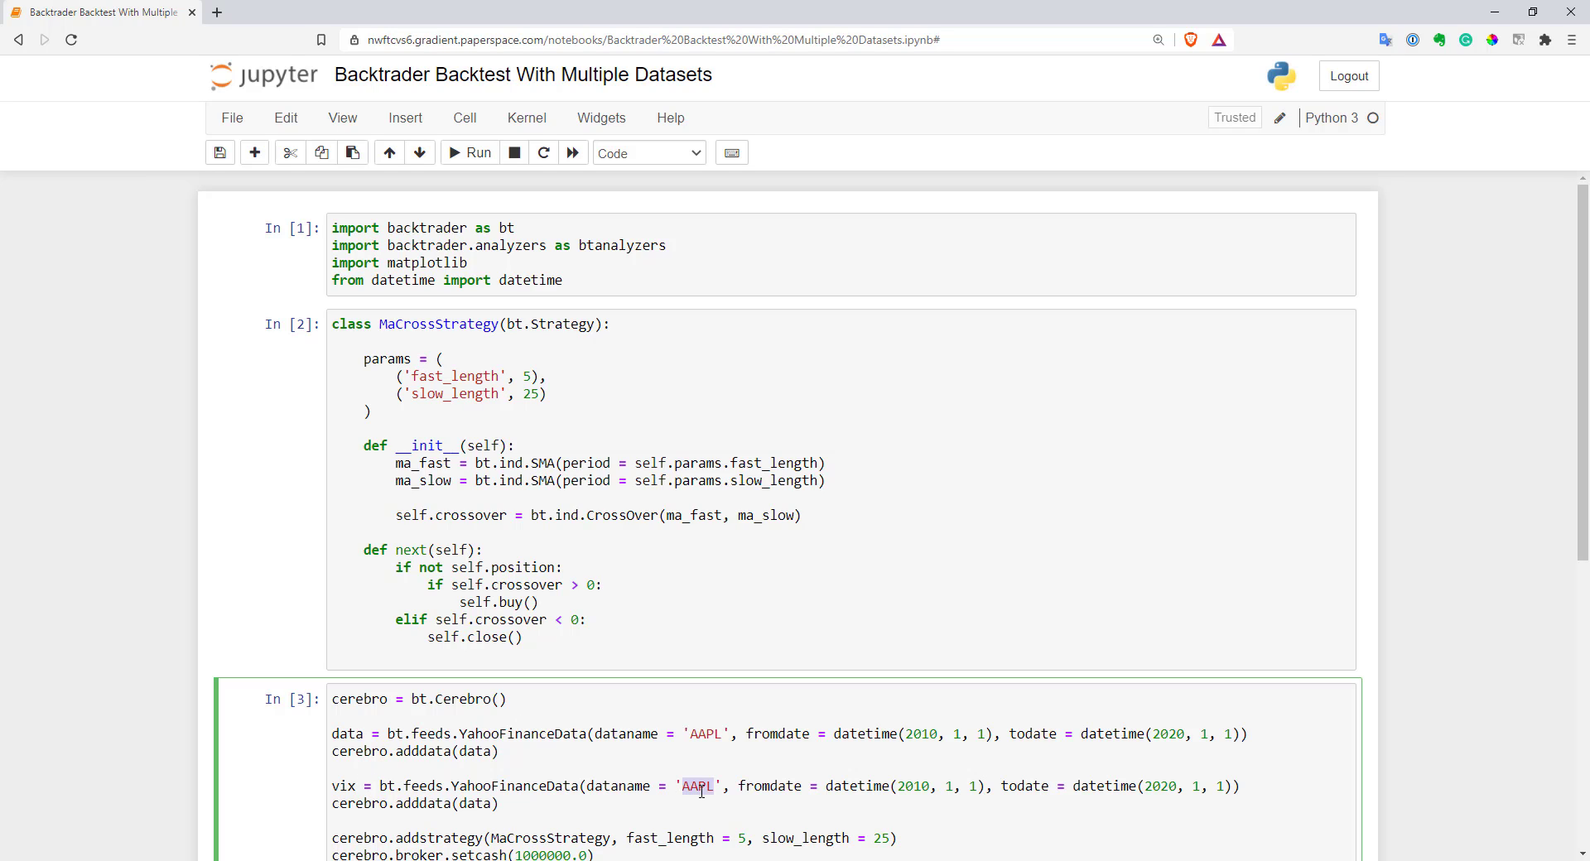
{"action": "type", "text": "^VIX"}
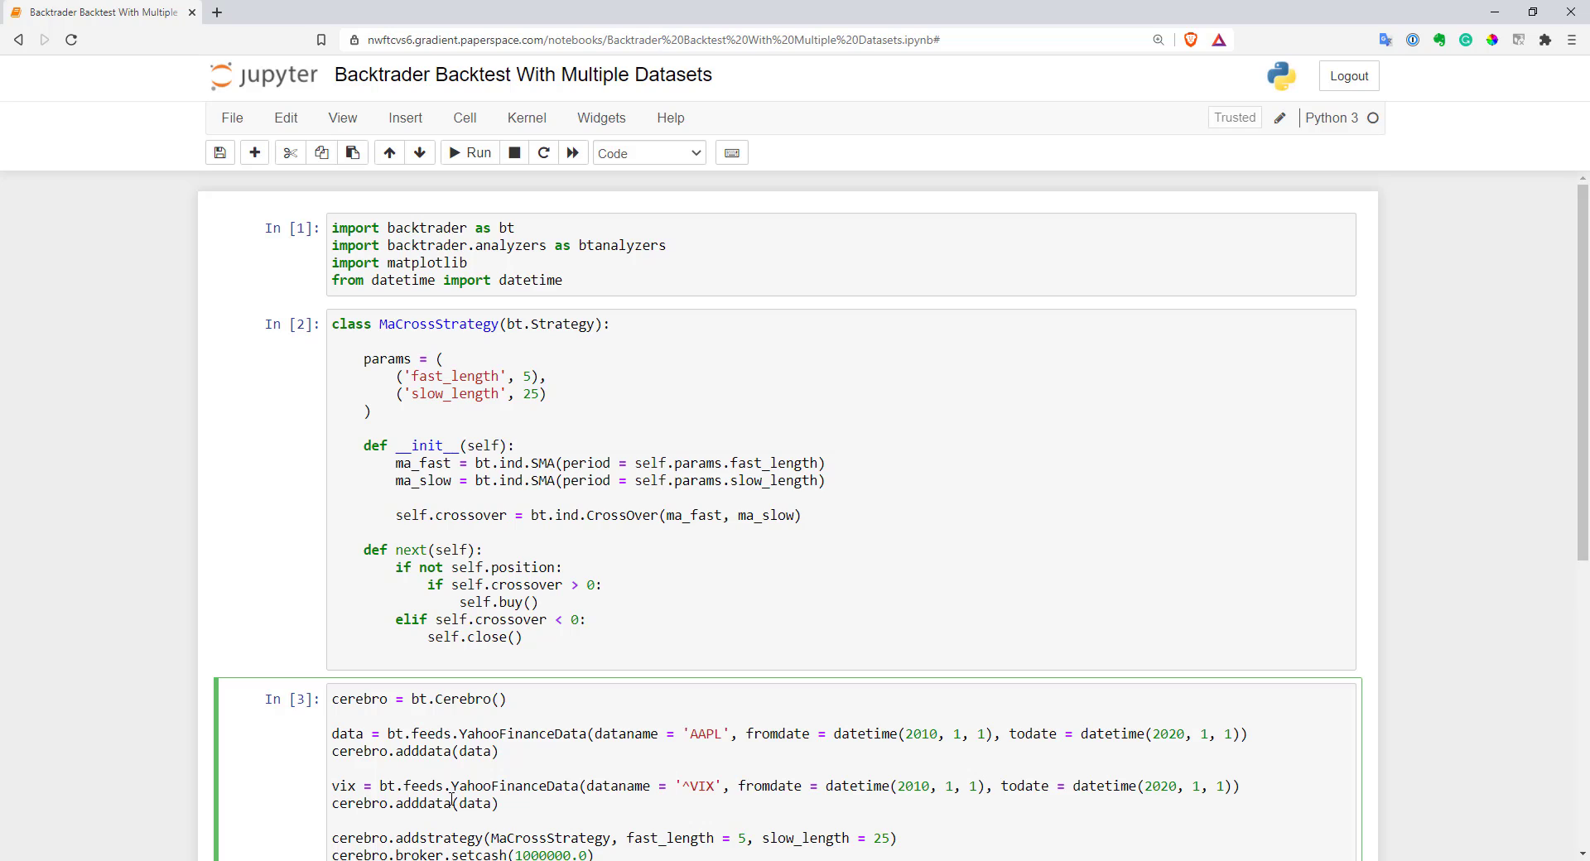
{"action": "double_click", "coordinate": [474, 803]}
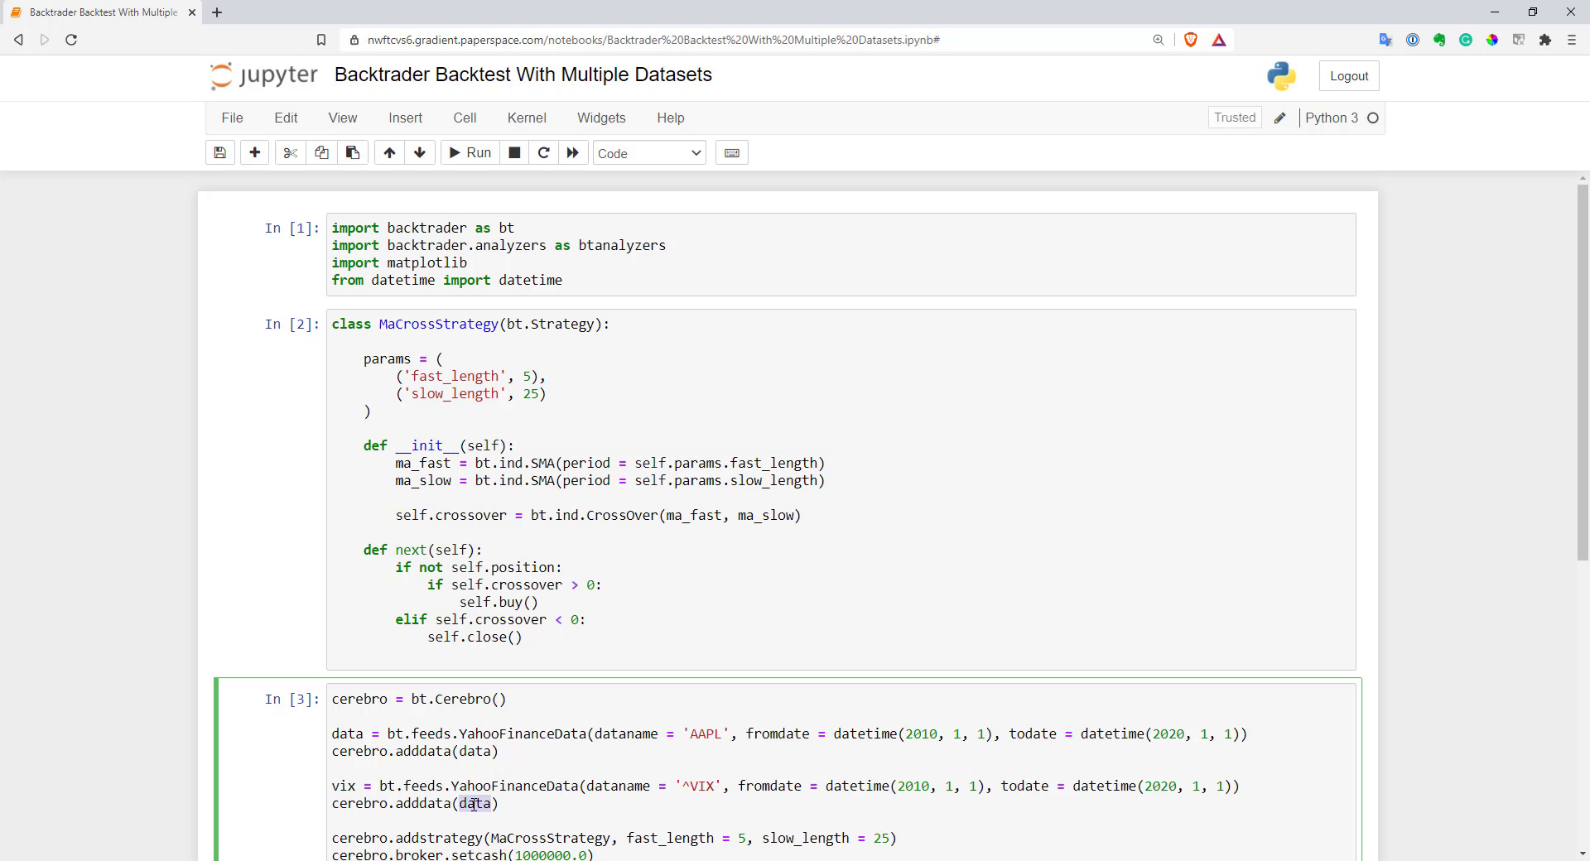
{"action": "type", "text": "vix')"}
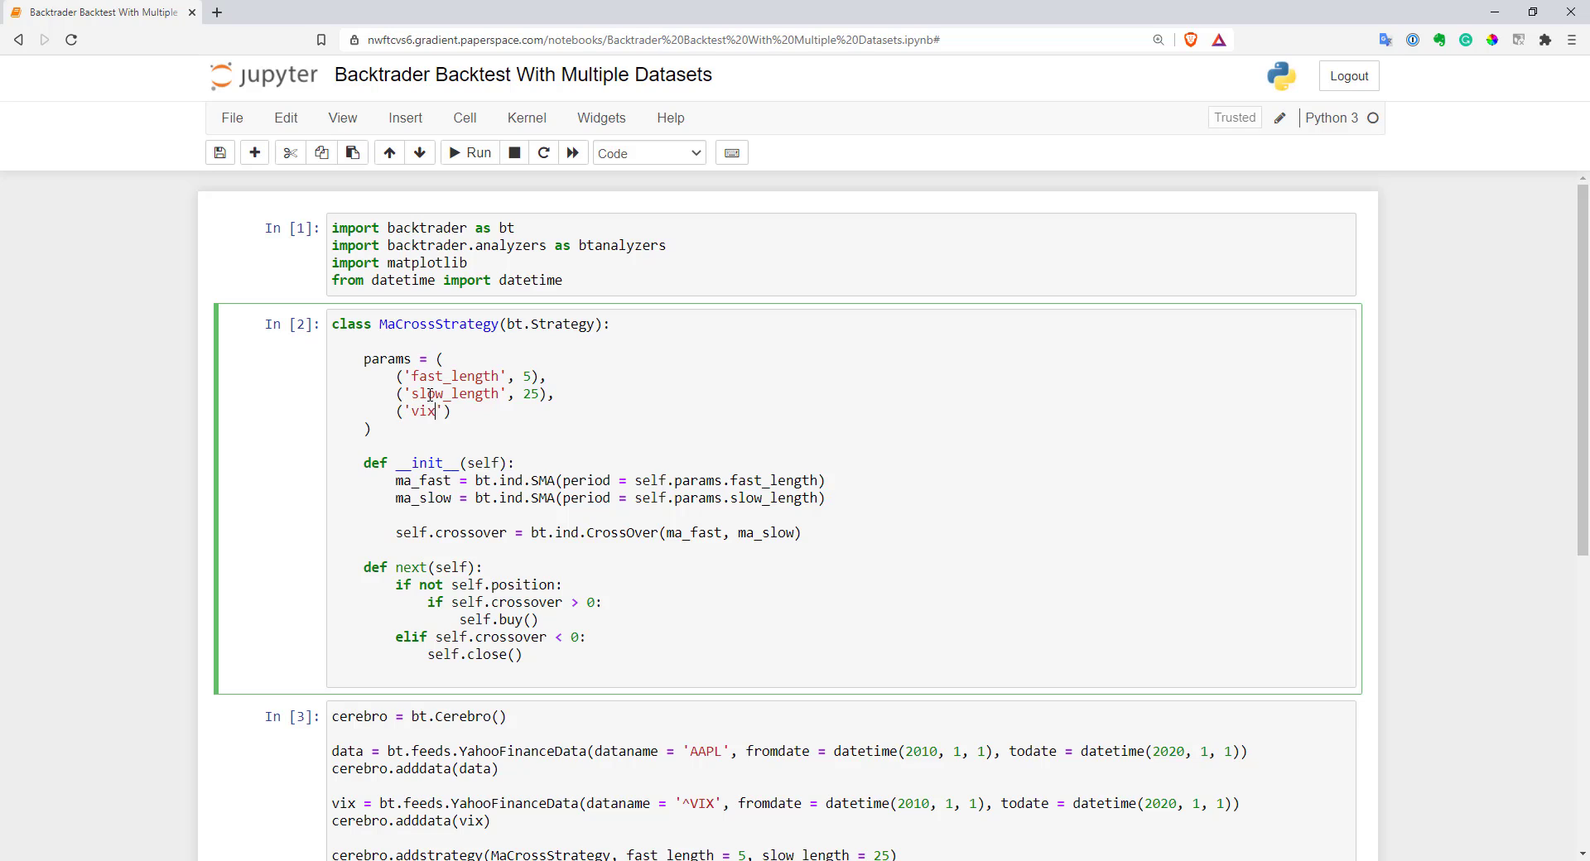
Add ('vix_level', 30) to params and set self.vix = self.data1.close in __init__.
{"action": "type", "text": "_level"}
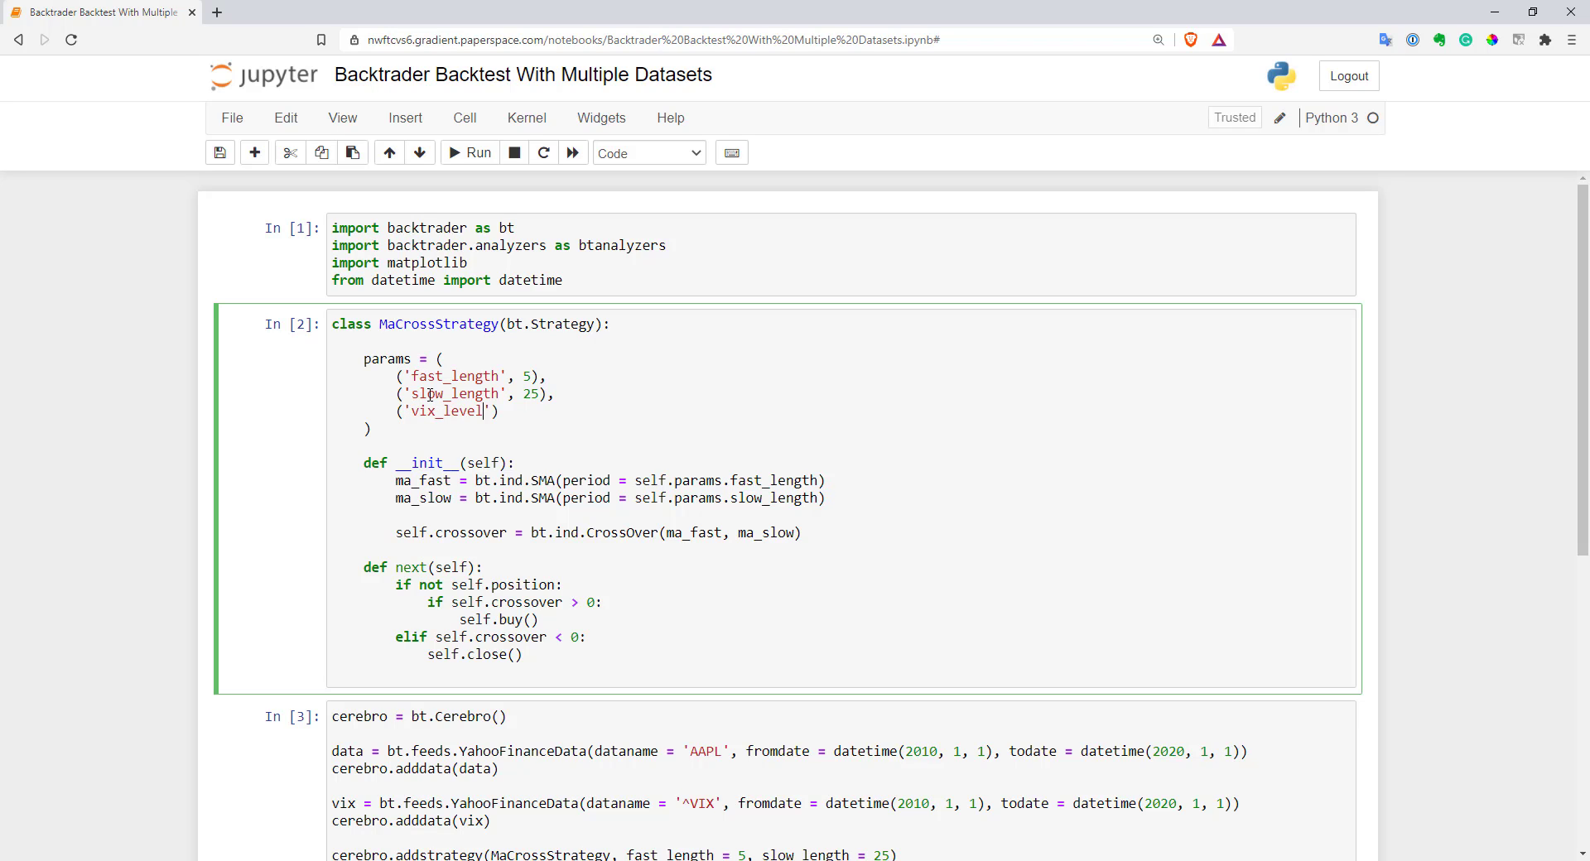
{"action": "type", "text": ", 30"}
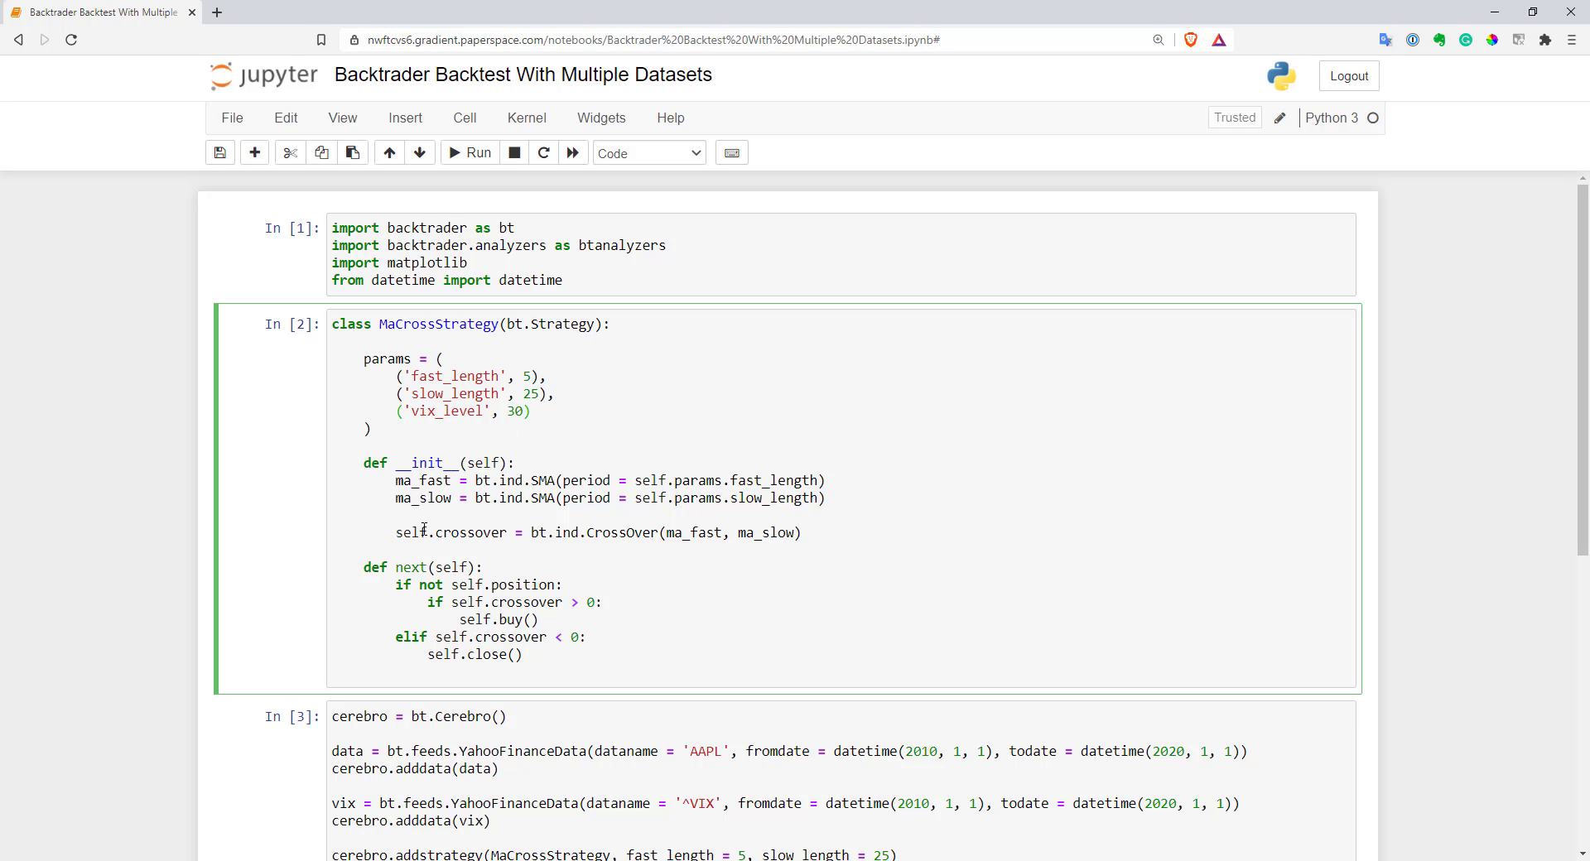
{"action": "mouse_move", "coordinate": [496, 505]}
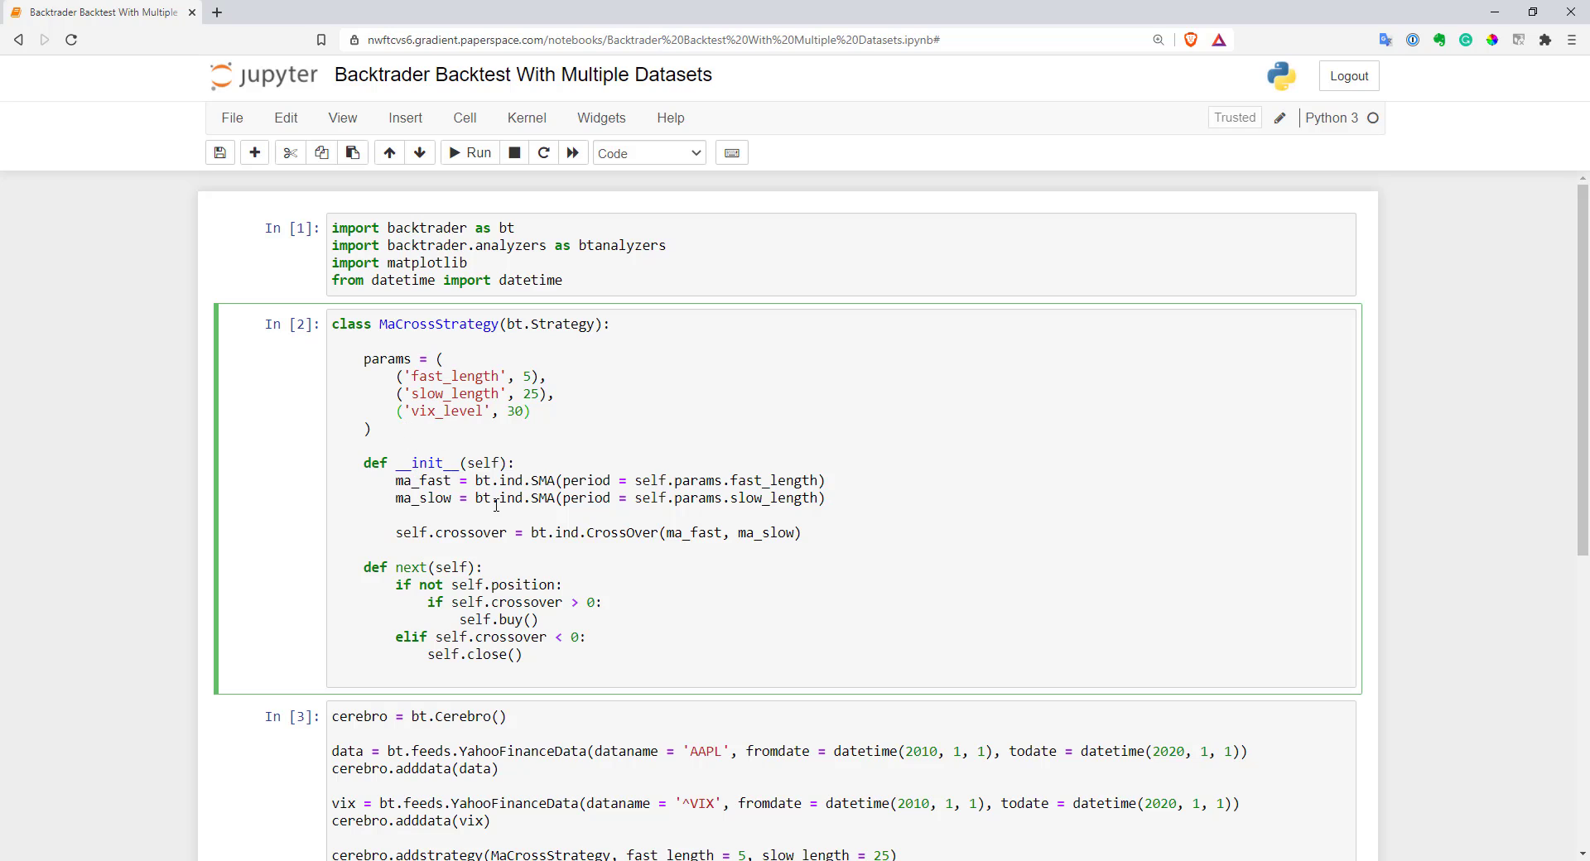
{"action": "type", "text": "self"}
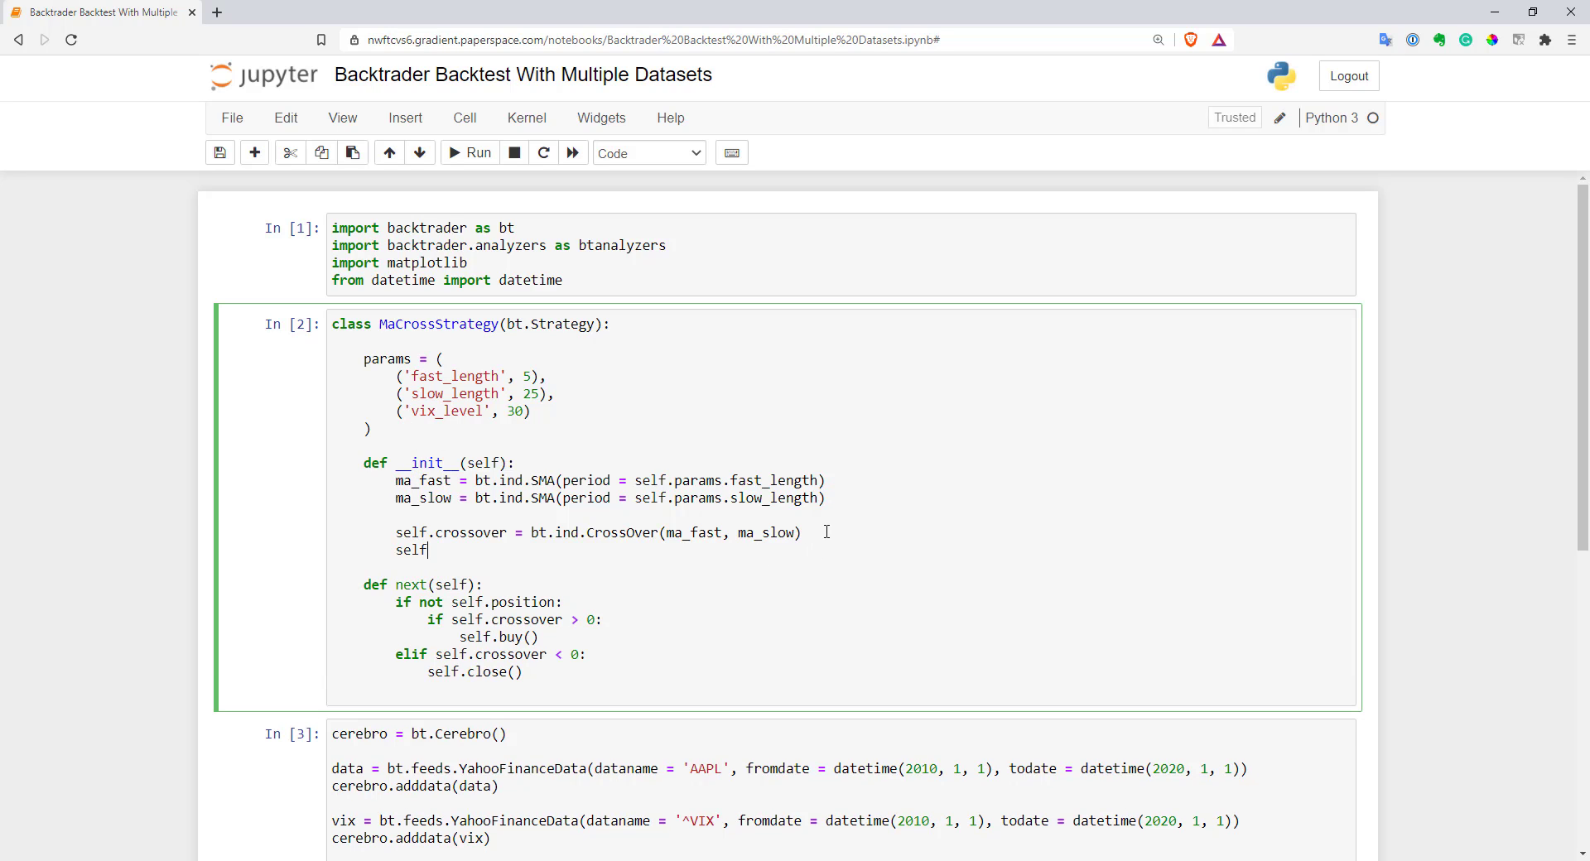
{"action": "type", "text": ".vix ="}
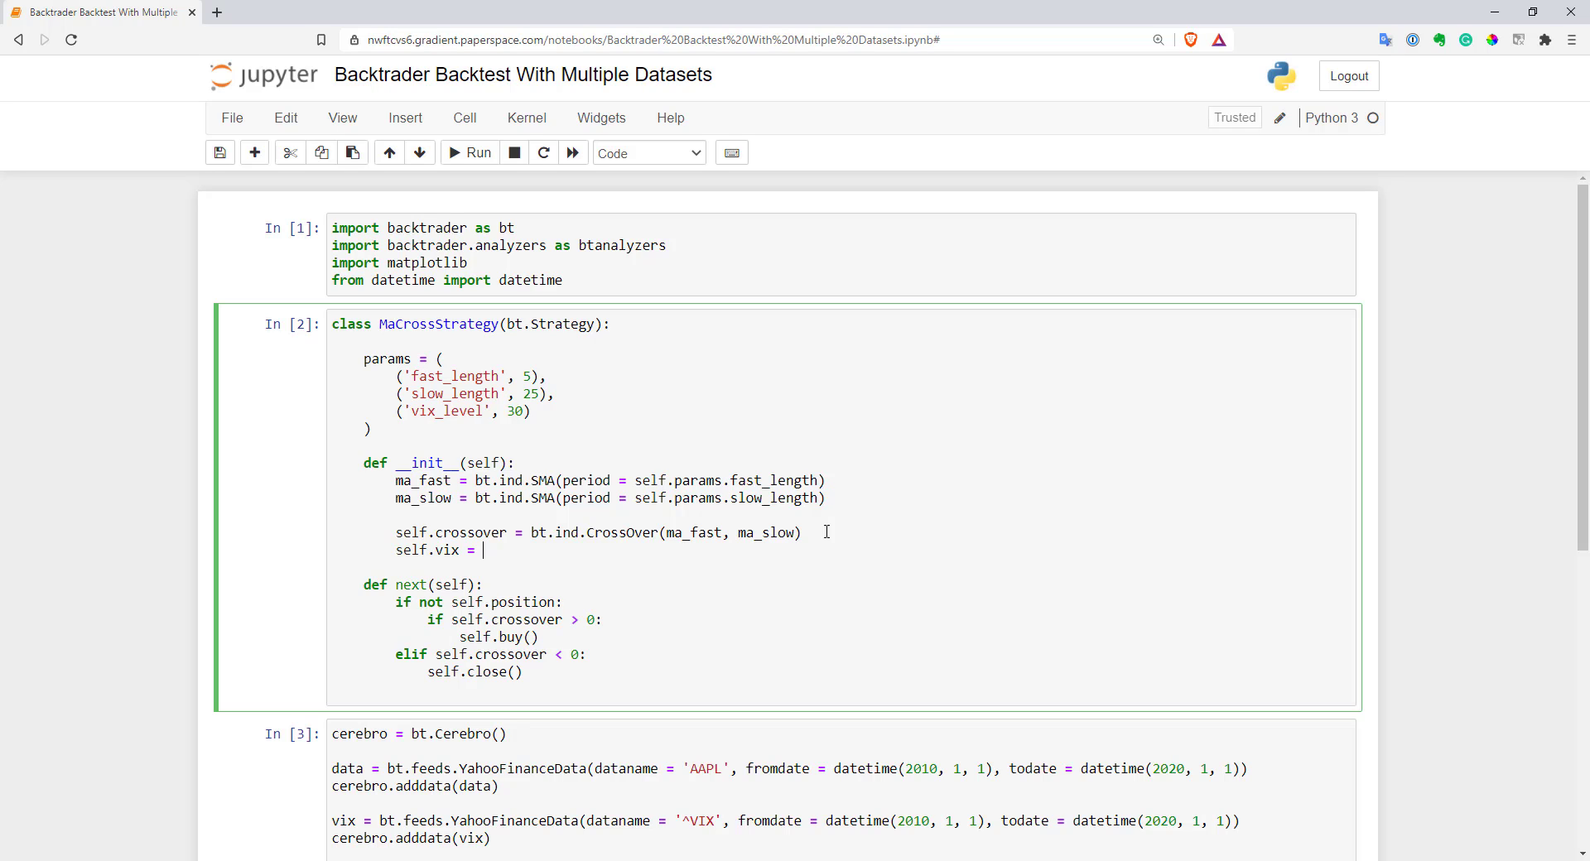
{"action": "mouse_move", "coordinate": [682, 476]}
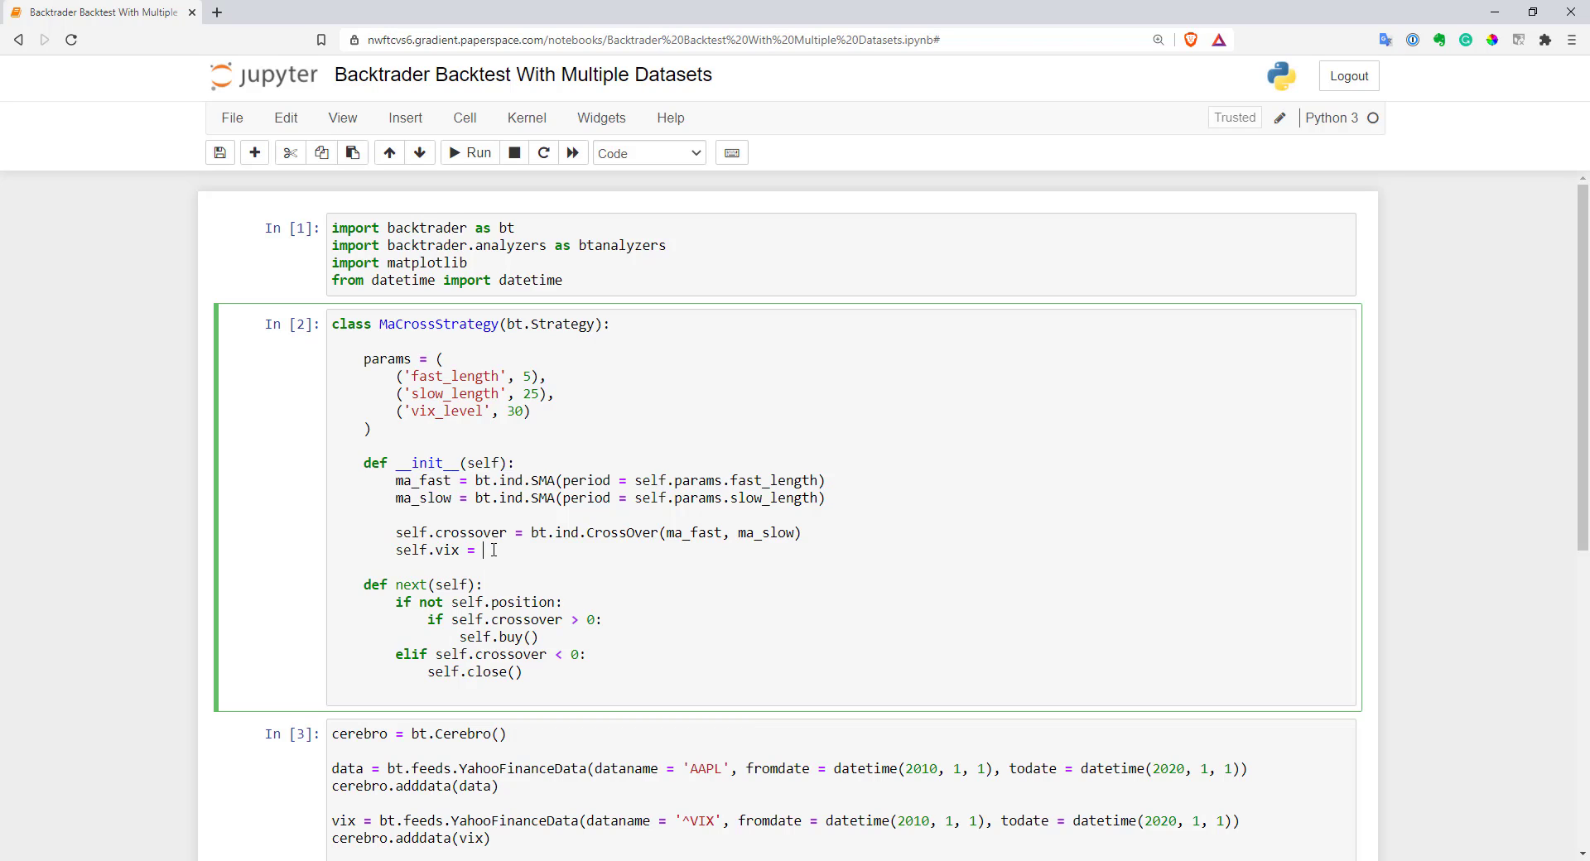
{"action": "type", "text": "self."}
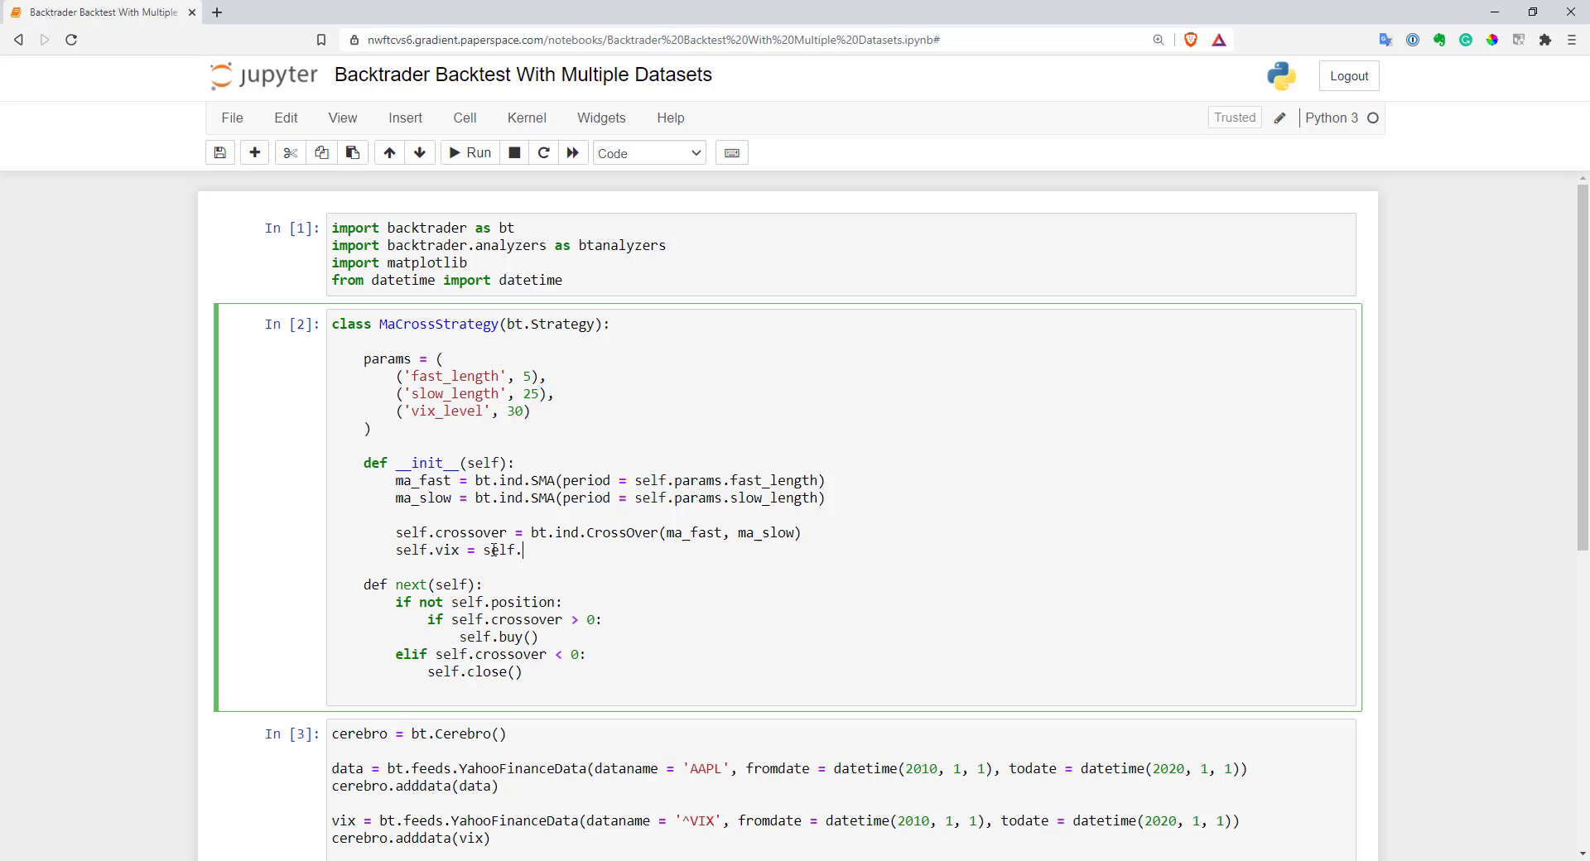
{"action": "type", "text": "data1.close"}
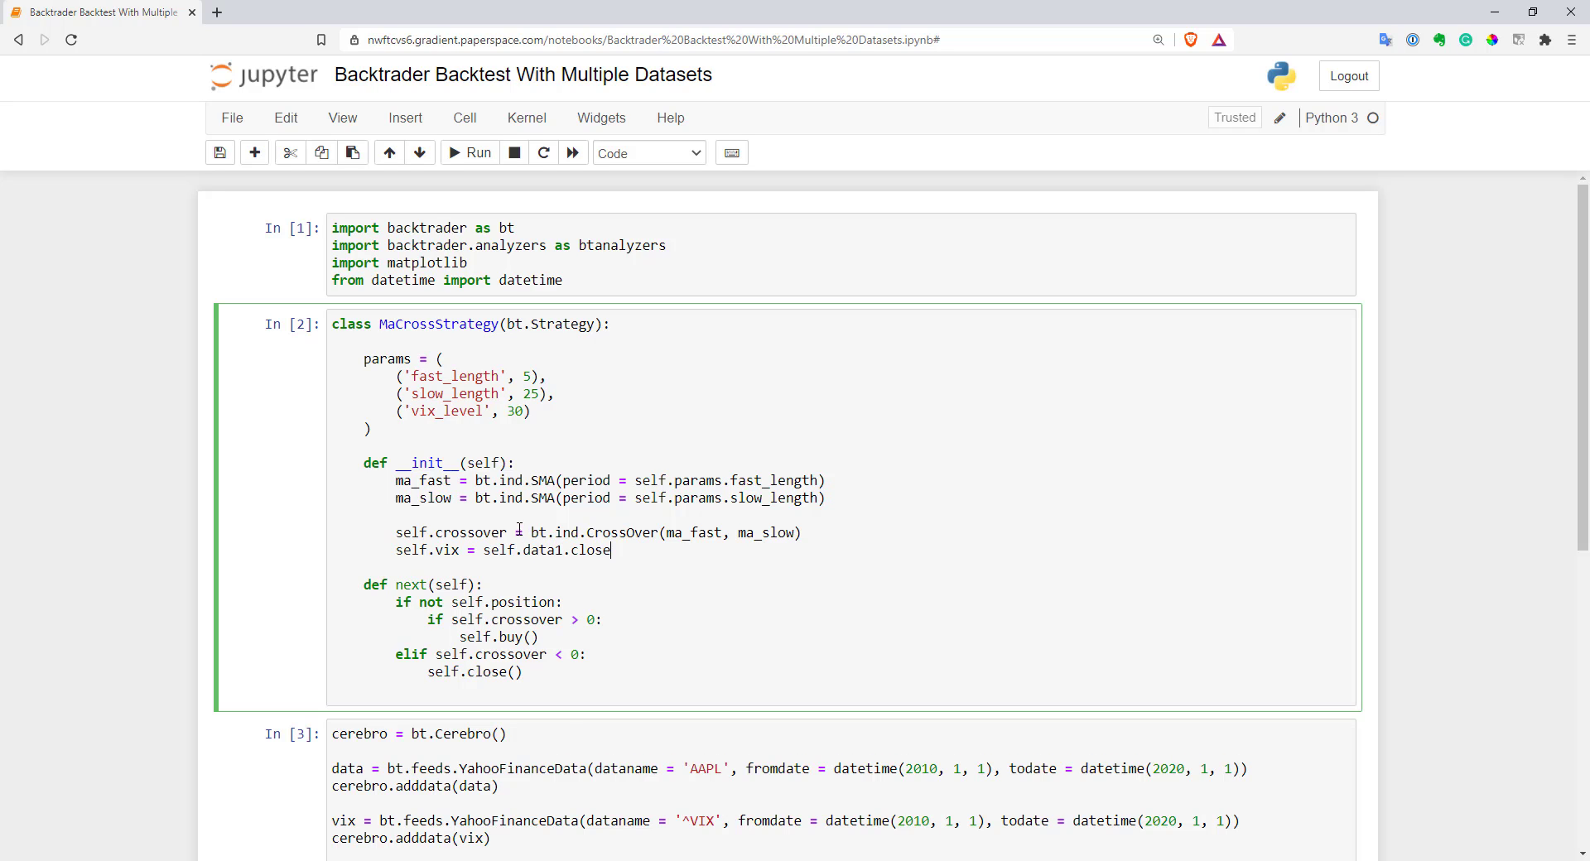
{"action": "scroll", "scroll_direction": "down", "scroll_amount": 3}
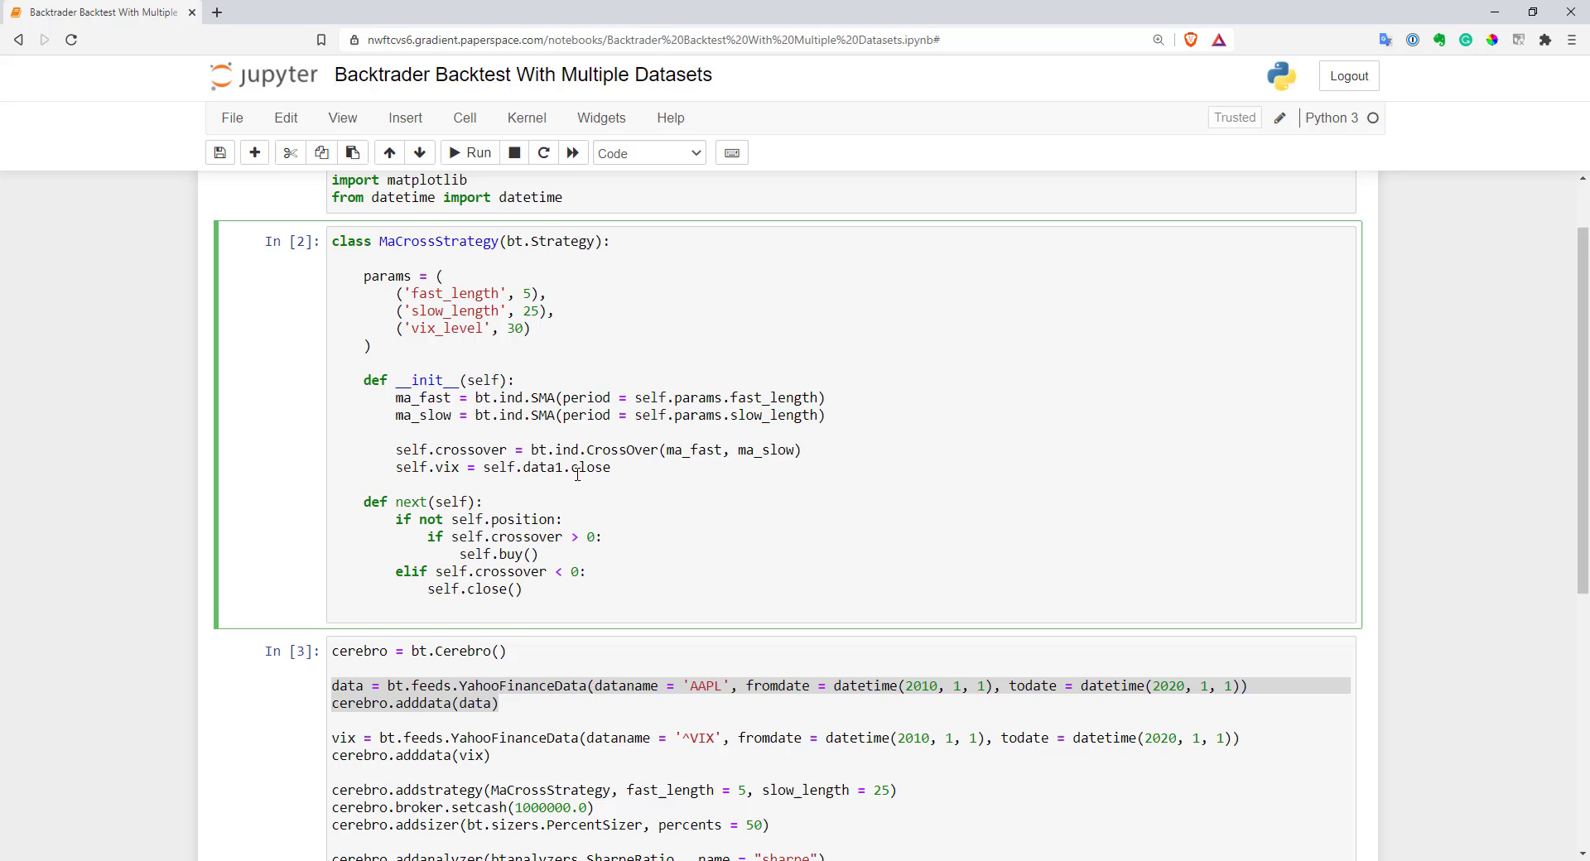
{"action": "mouse_move", "coordinate": [524, 473]}
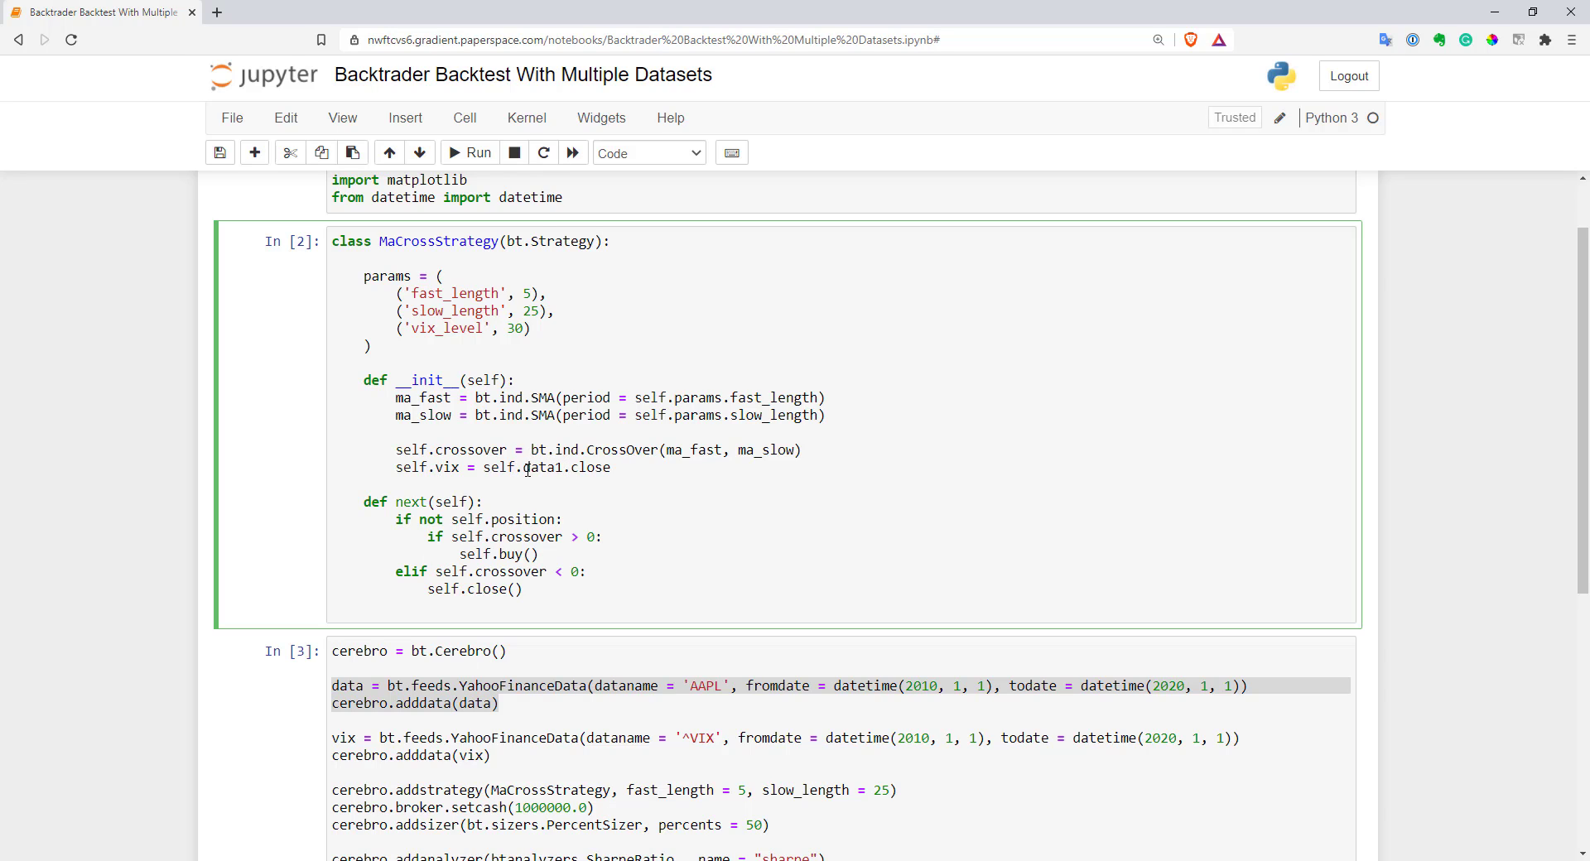
{"action": "mouse_move", "coordinate": [393, 468]}
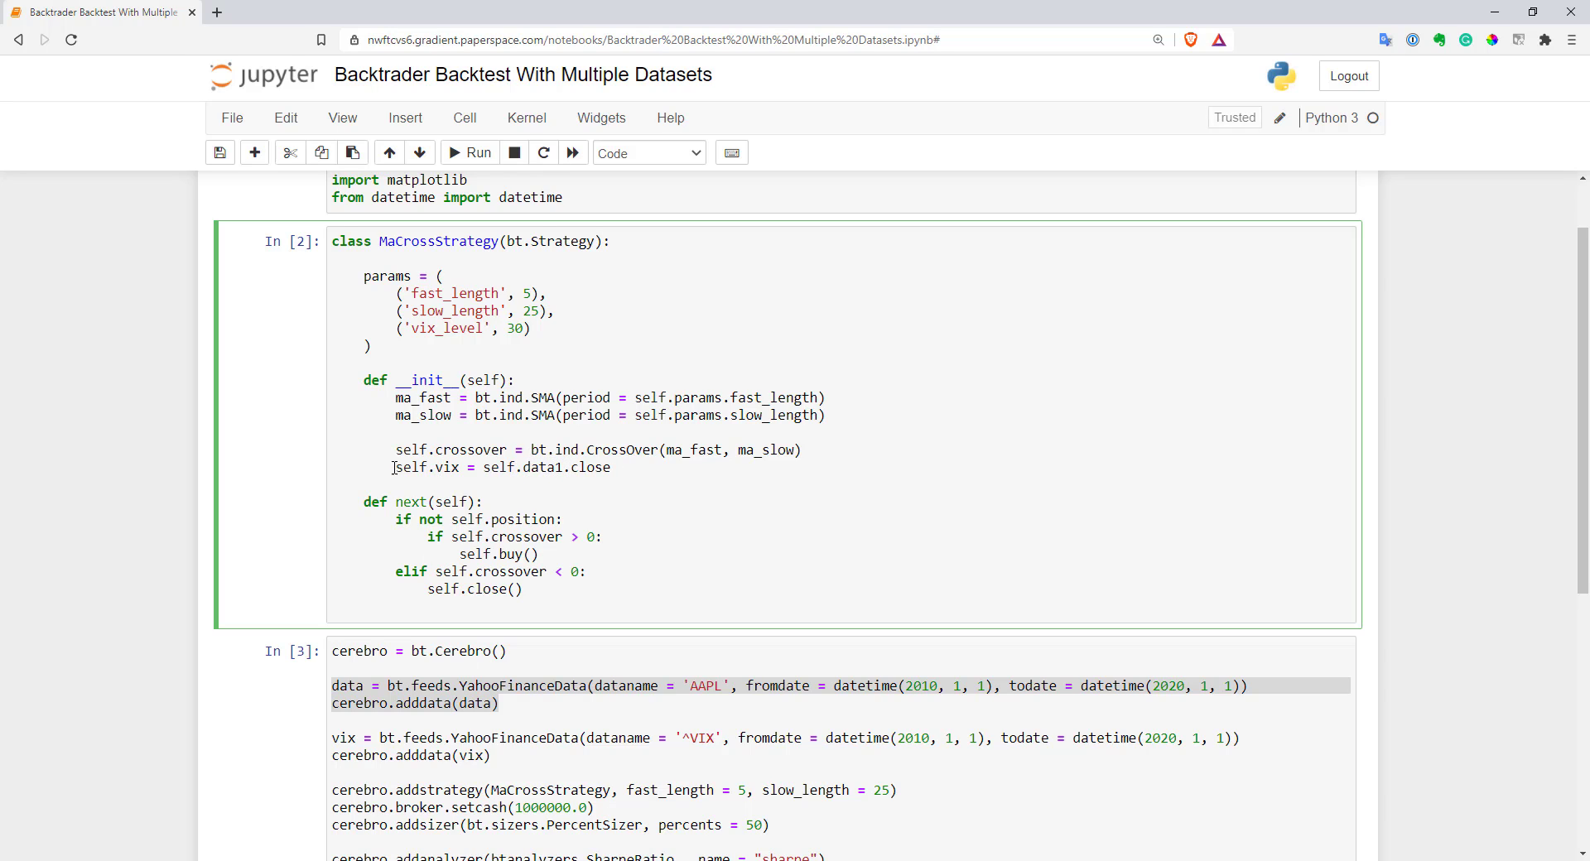
{"action": "triple_click", "coordinate": [502, 468]}
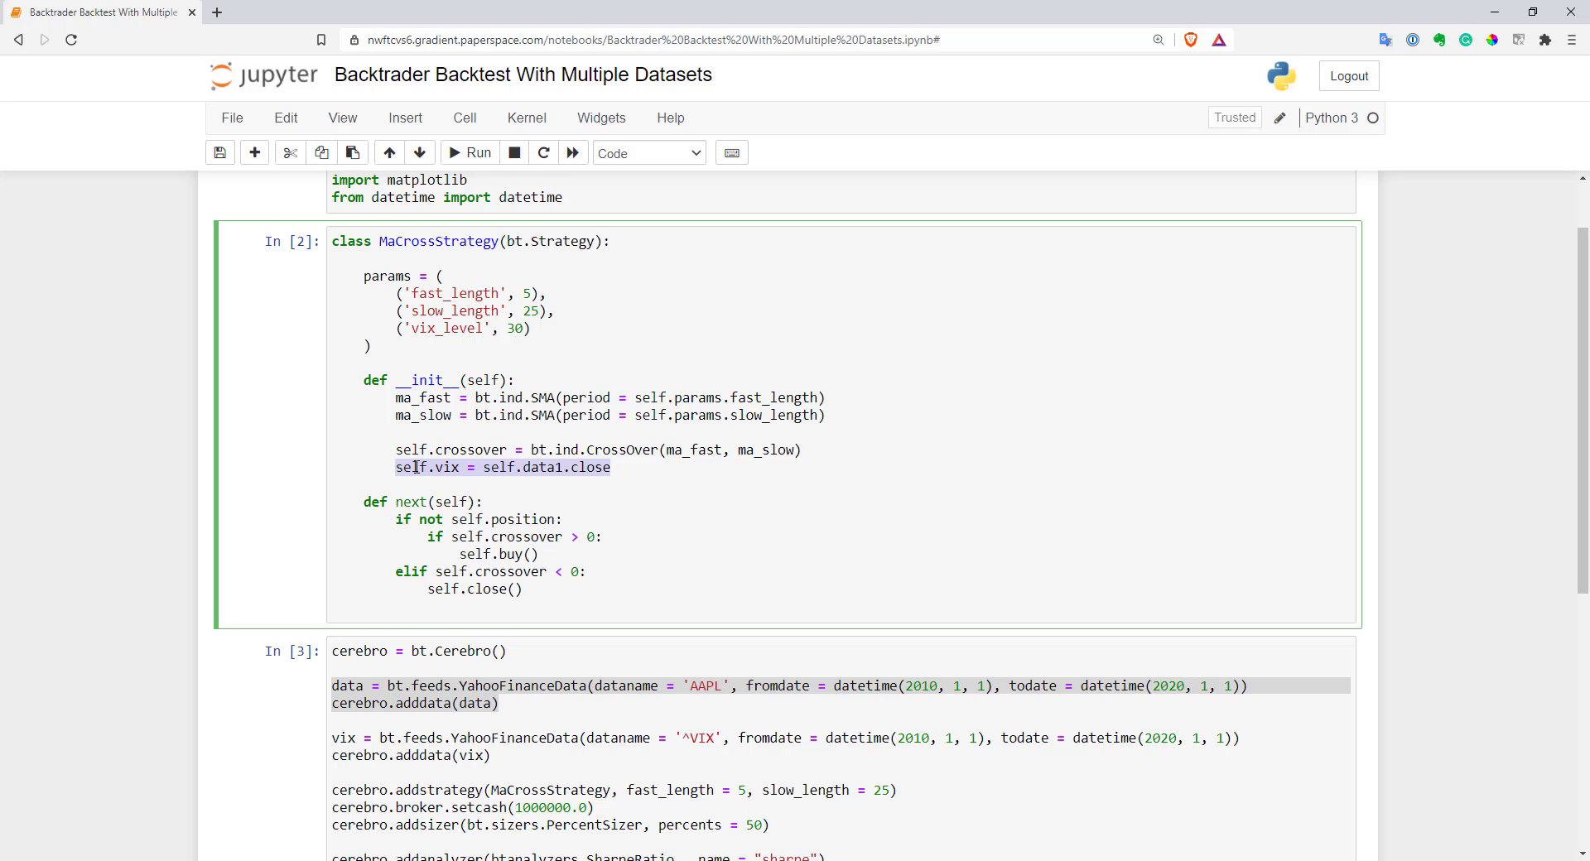
{"action": "left_click", "coordinate": [626, 468]}
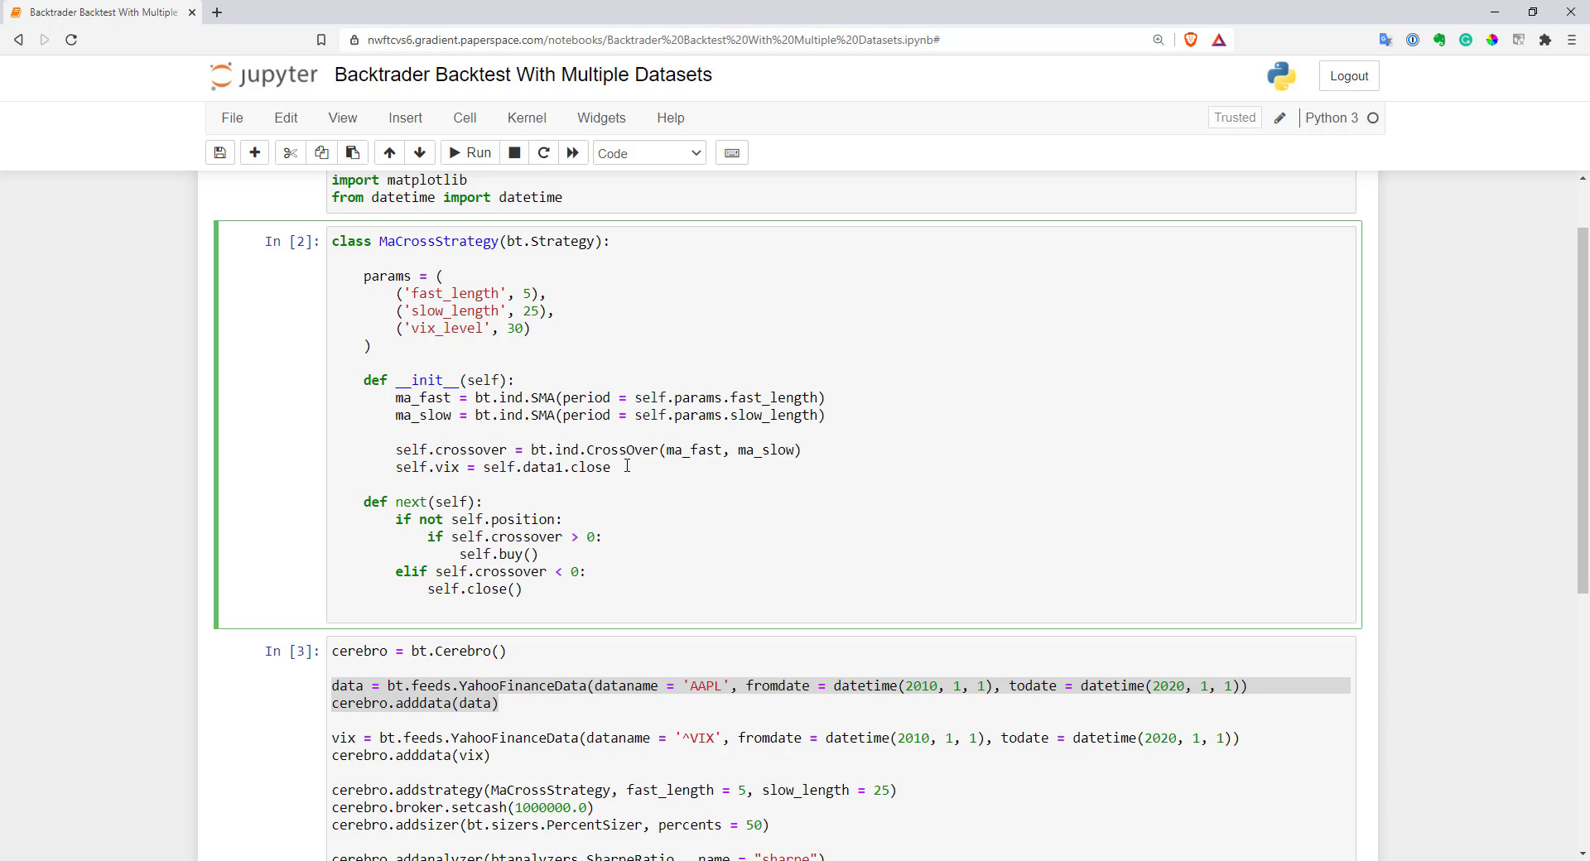
{"action": "mouse_move", "coordinate": [639, 478]}
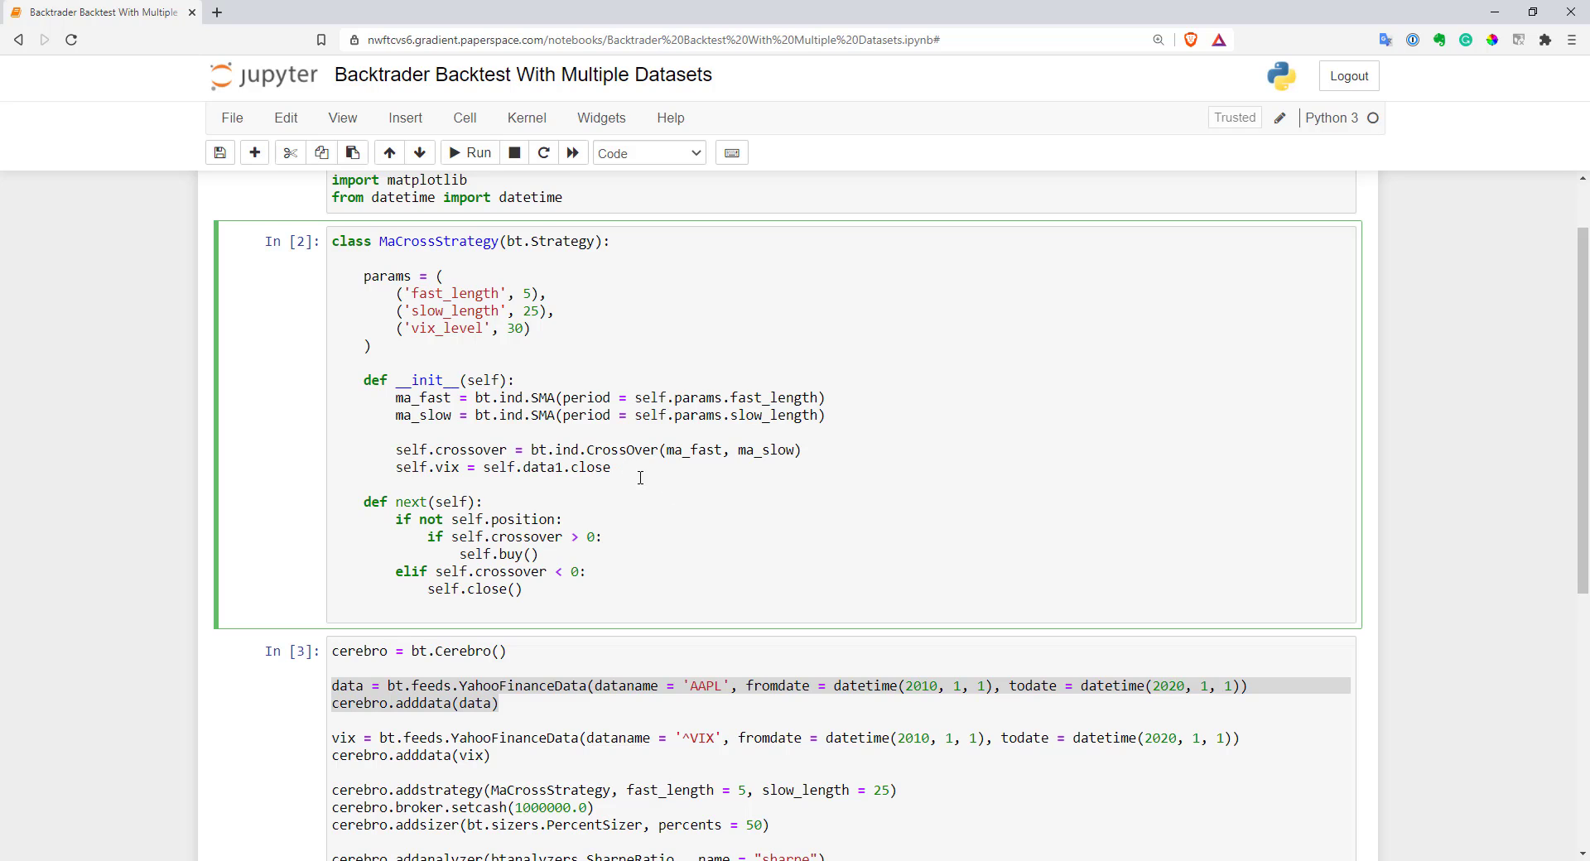
Extend the buy condition in next() to 'self.crossover > 0 and self.vix < params.vix_level'.
{"action": "scroll", "scroll_direction": "down", "scroll_amount": 3}
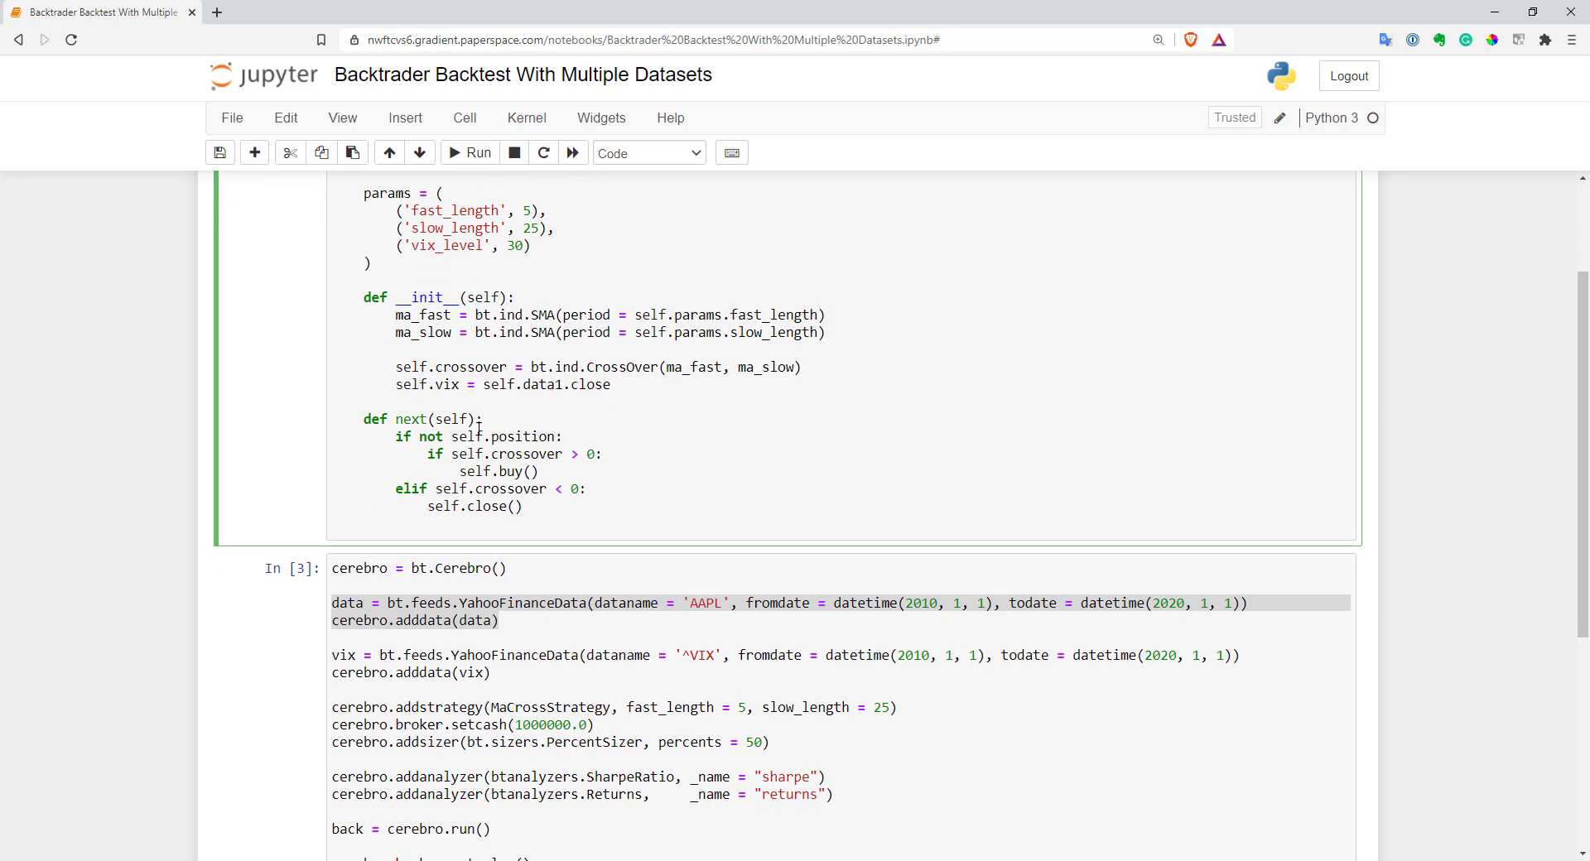
{"action": "double_click", "coordinate": [507, 454]}
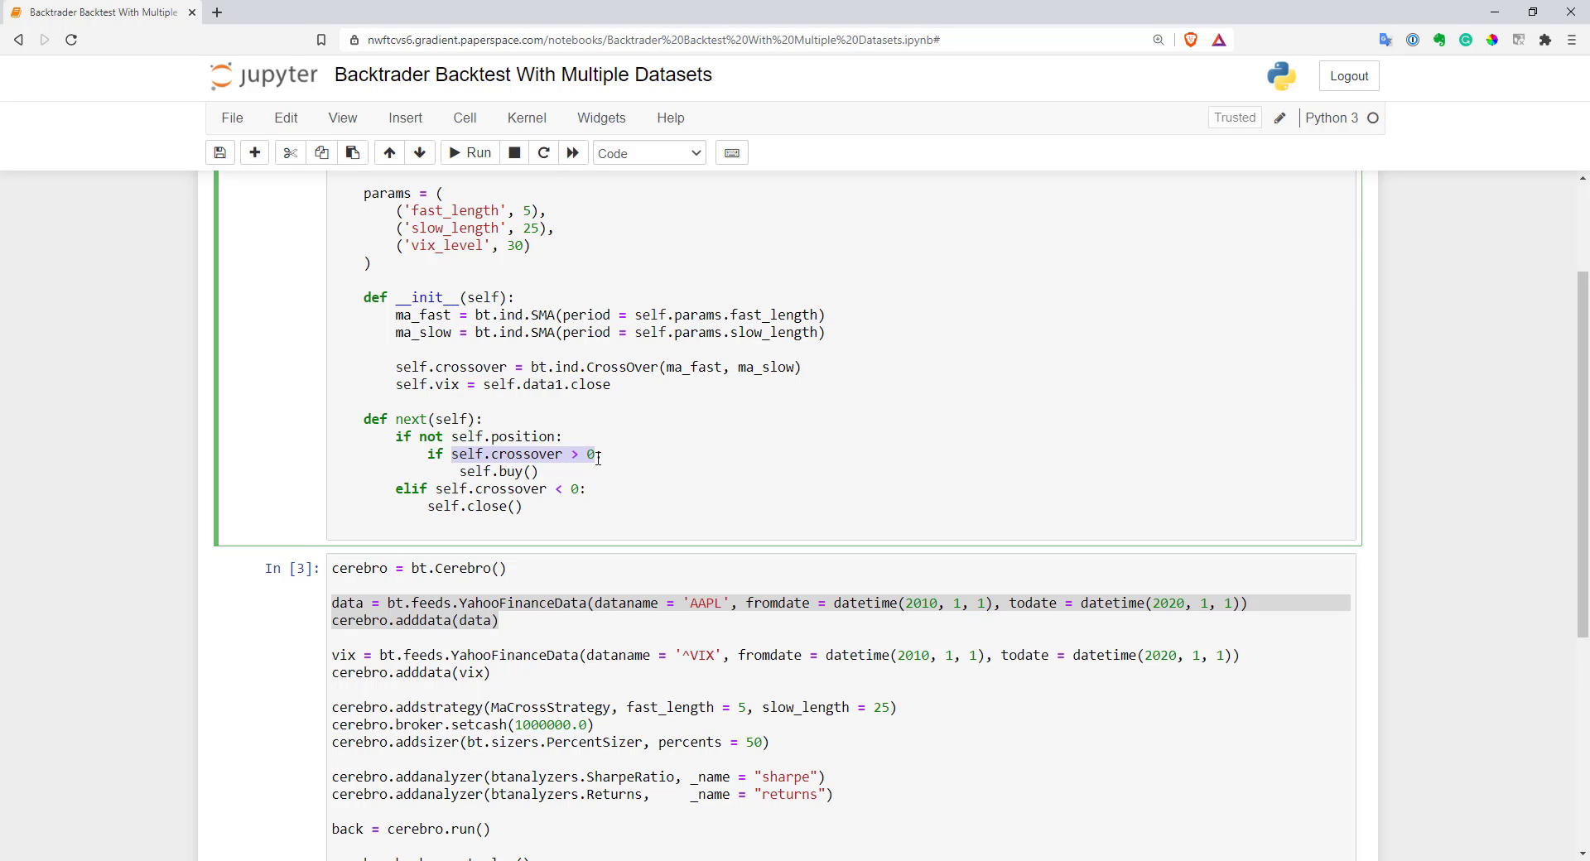
{"action": "type", "text": "and"}
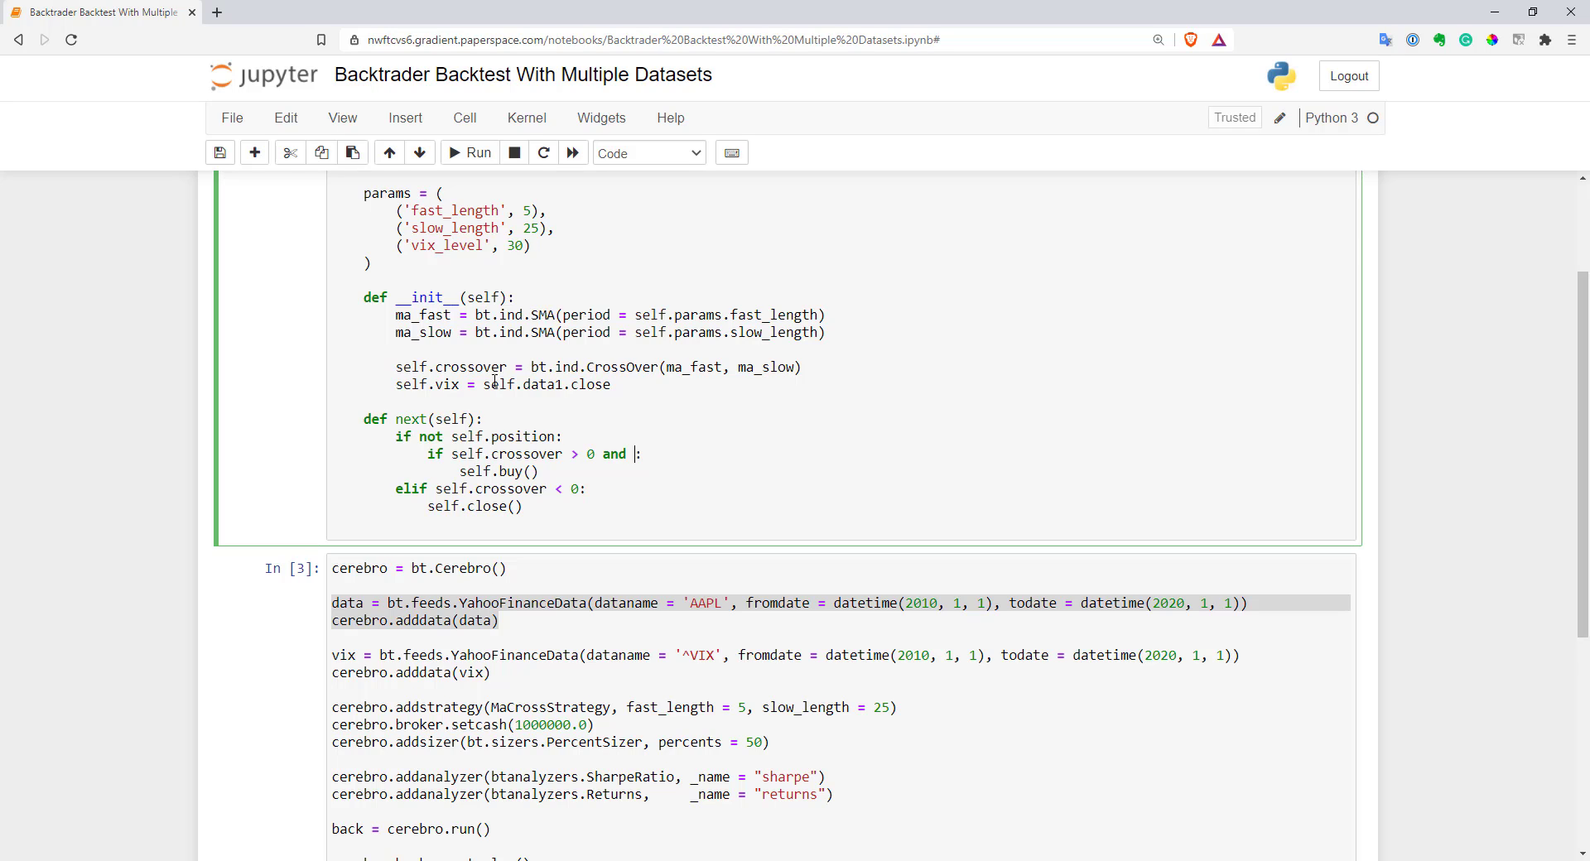
{"action": "type", "text": "self."}
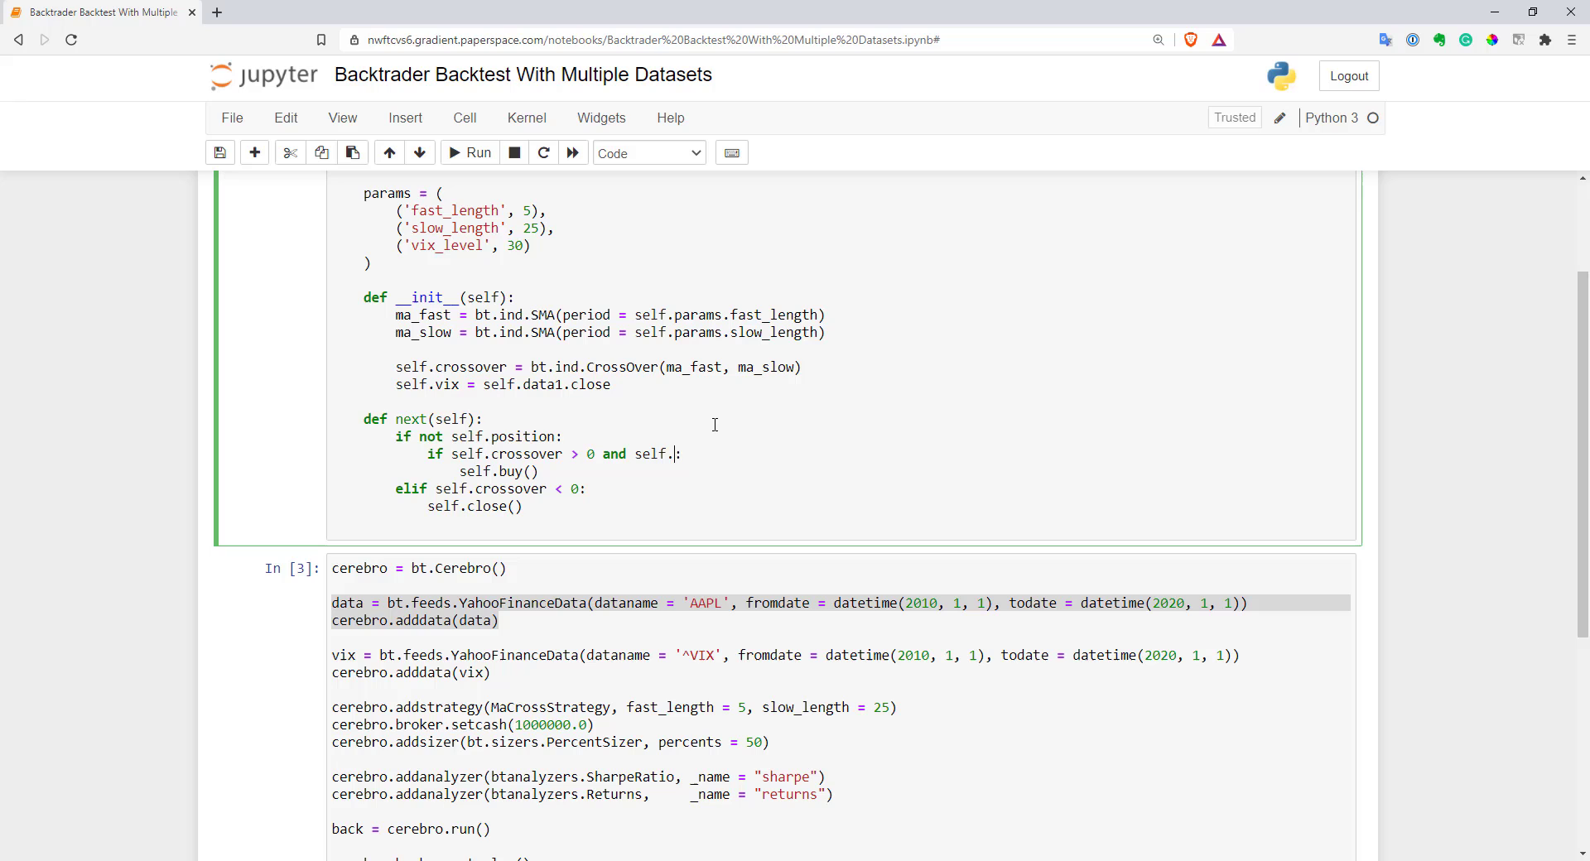
{"action": "type", "text": "vix <"}
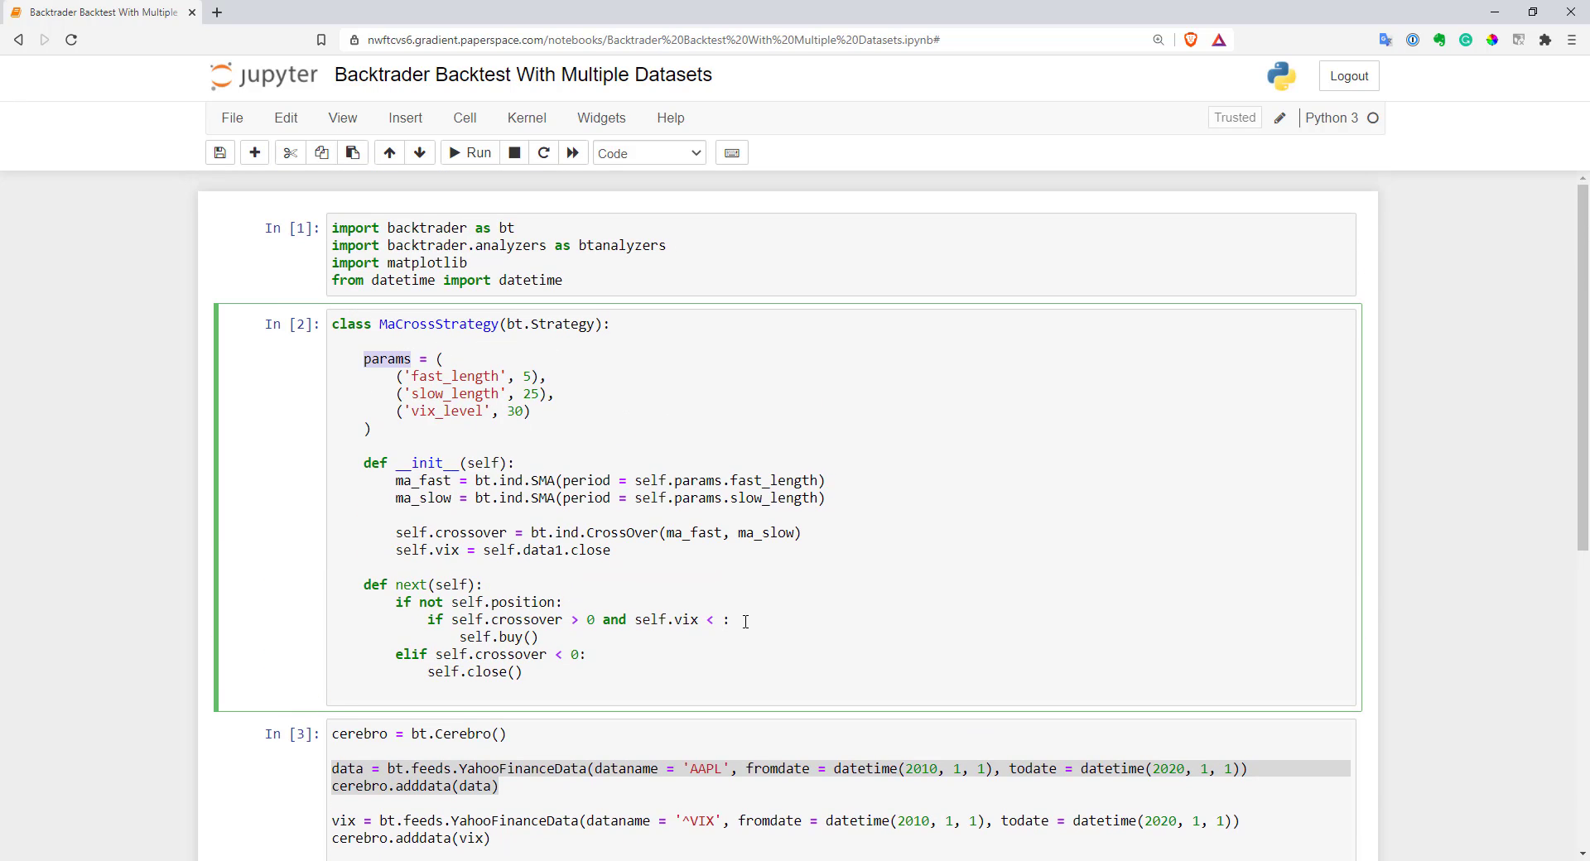
{"action": "type", "text": "params."}
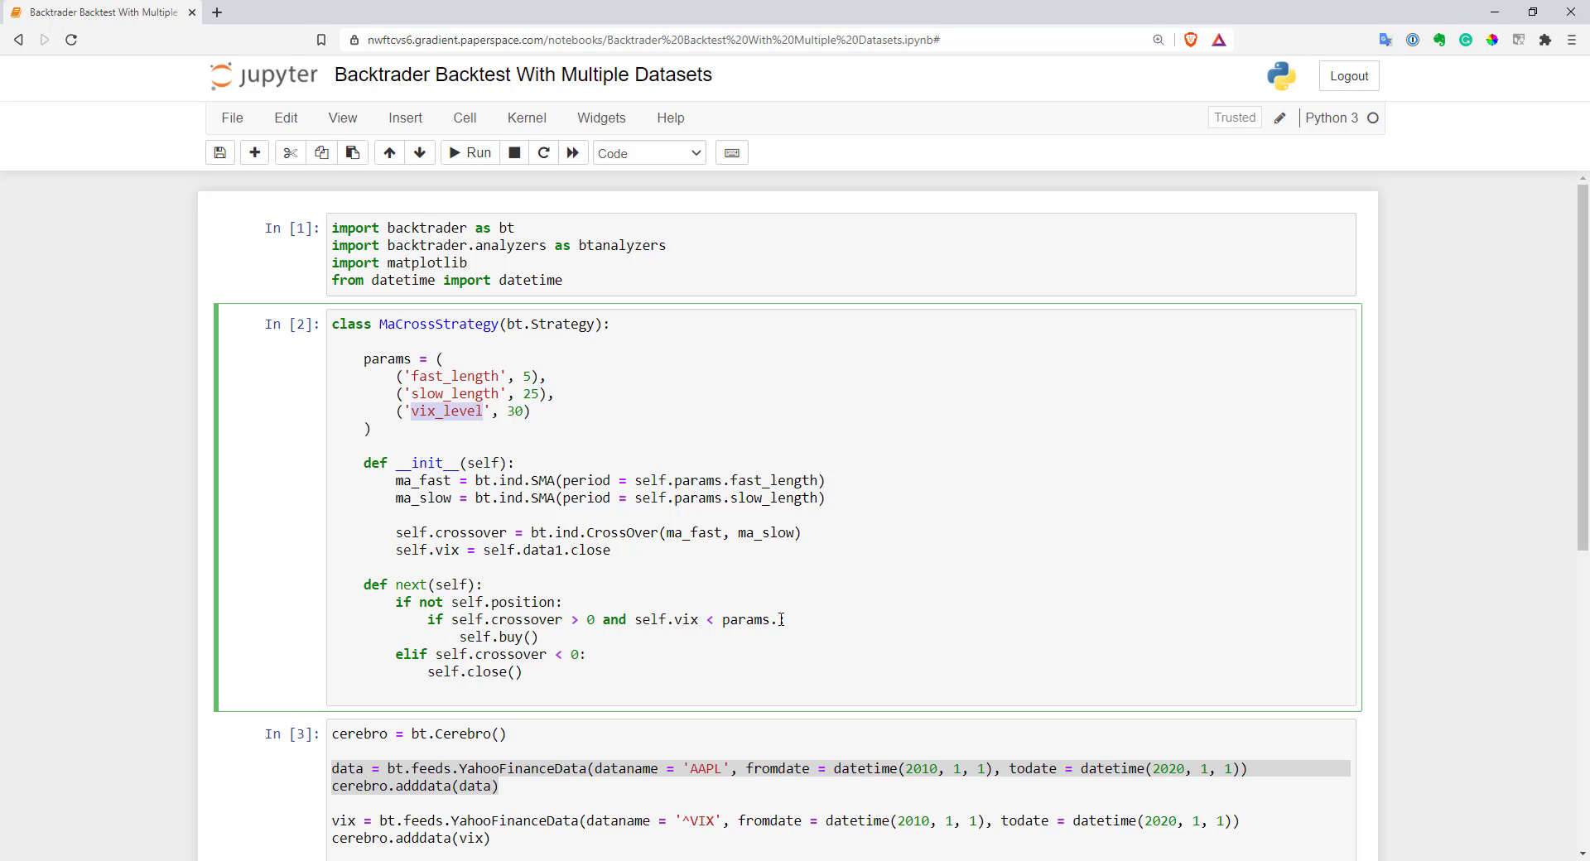
{"action": "type", "text": "vix_level"}
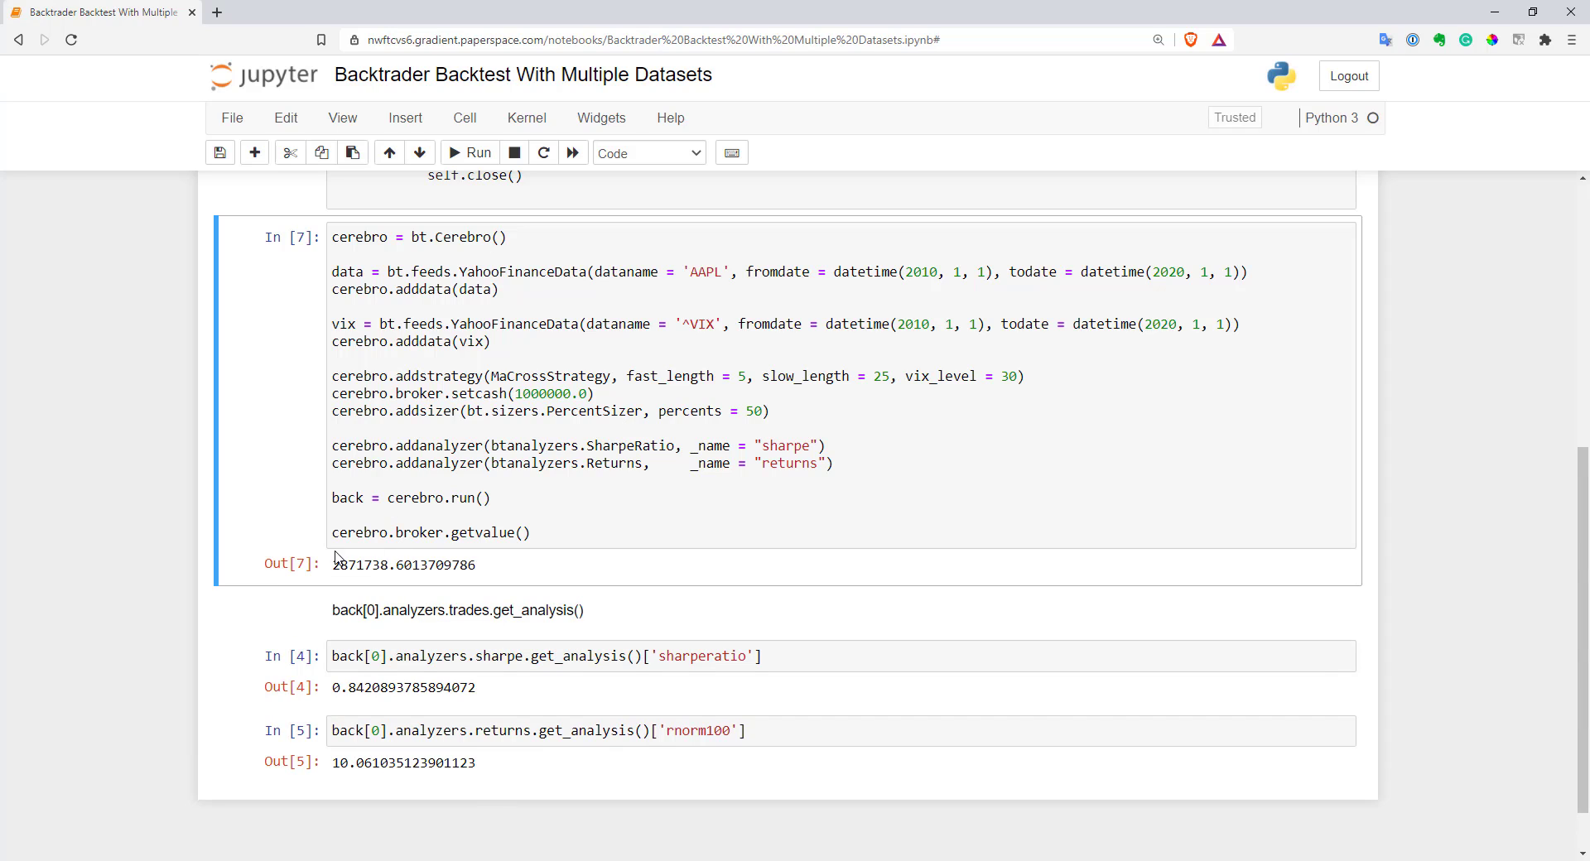
{"action": "mouse_move", "coordinate": [355, 557]}
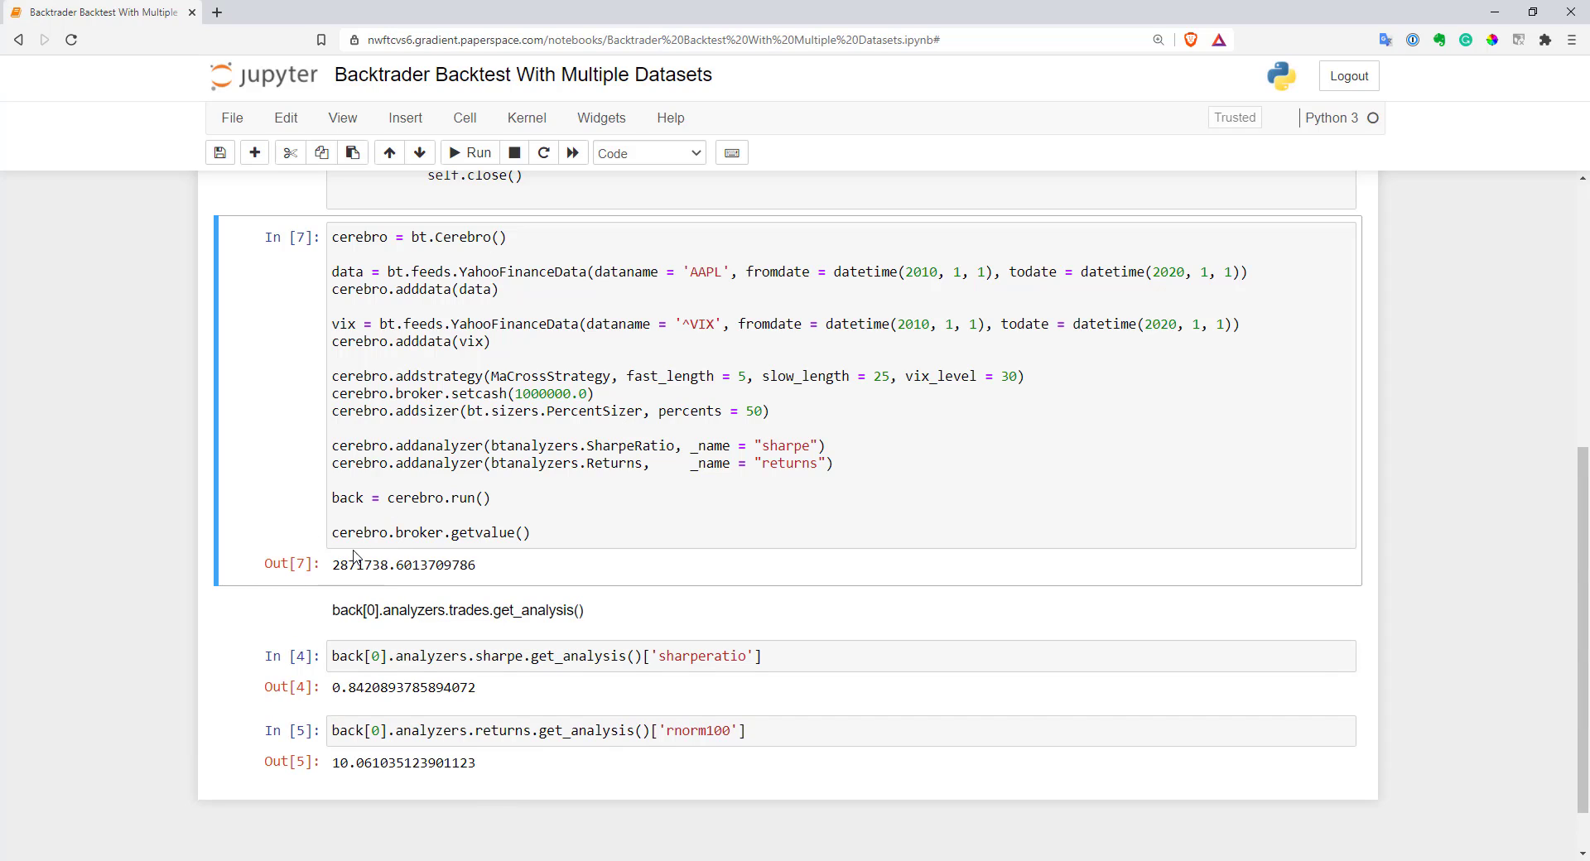
Rerun the sharperatio and rnorm100 cells to get 0.968 Sharpe and 11.14 annual return.
{"action": "left_click", "coordinate": [462, 655]}
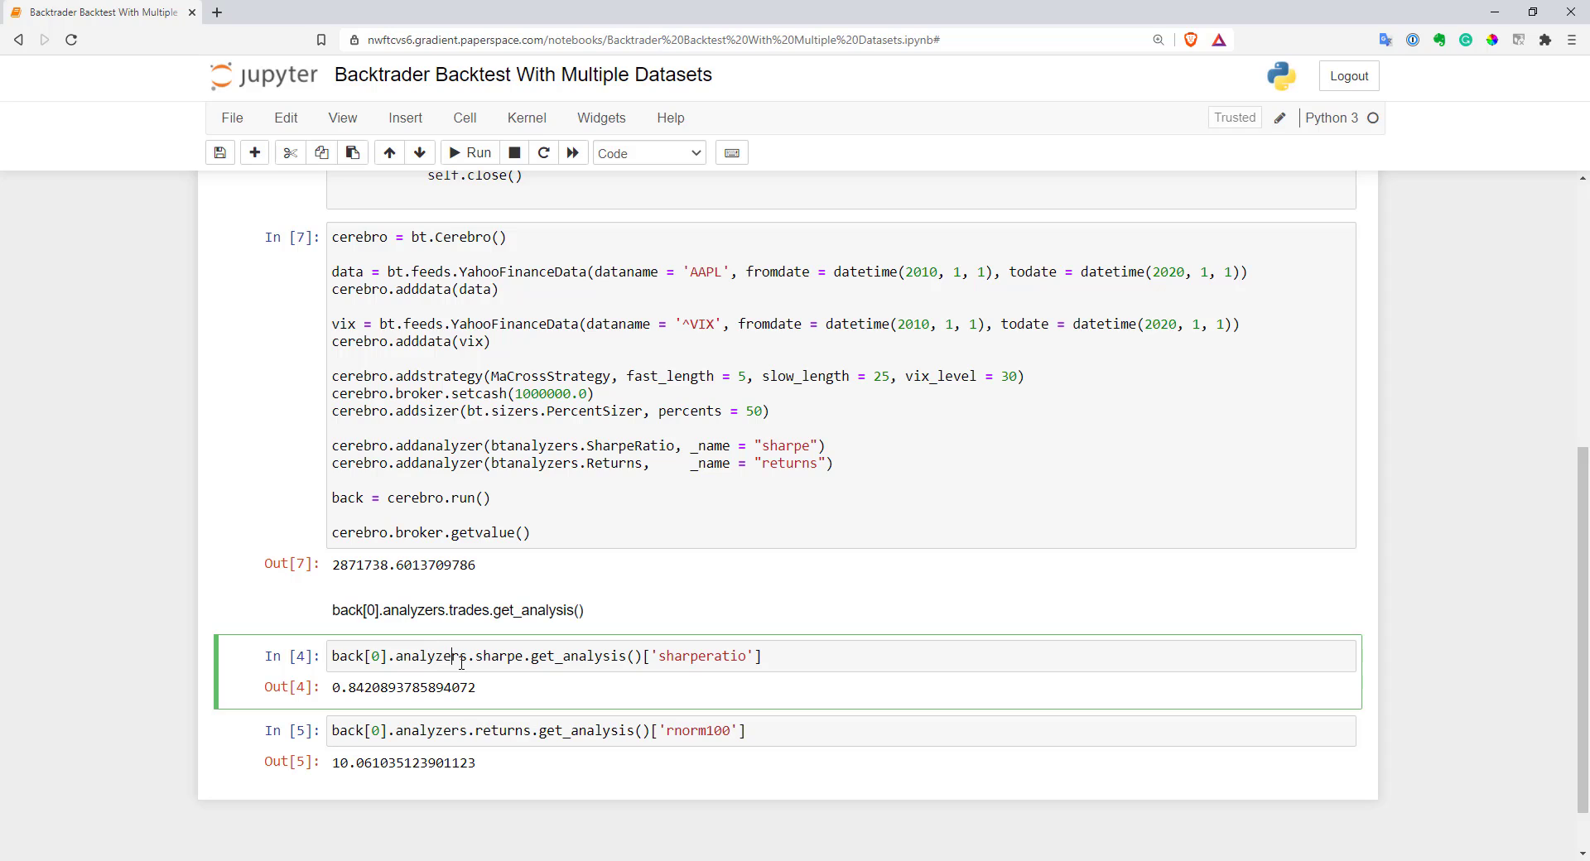
{"action": "left_click", "coordinate": [469, 153]}
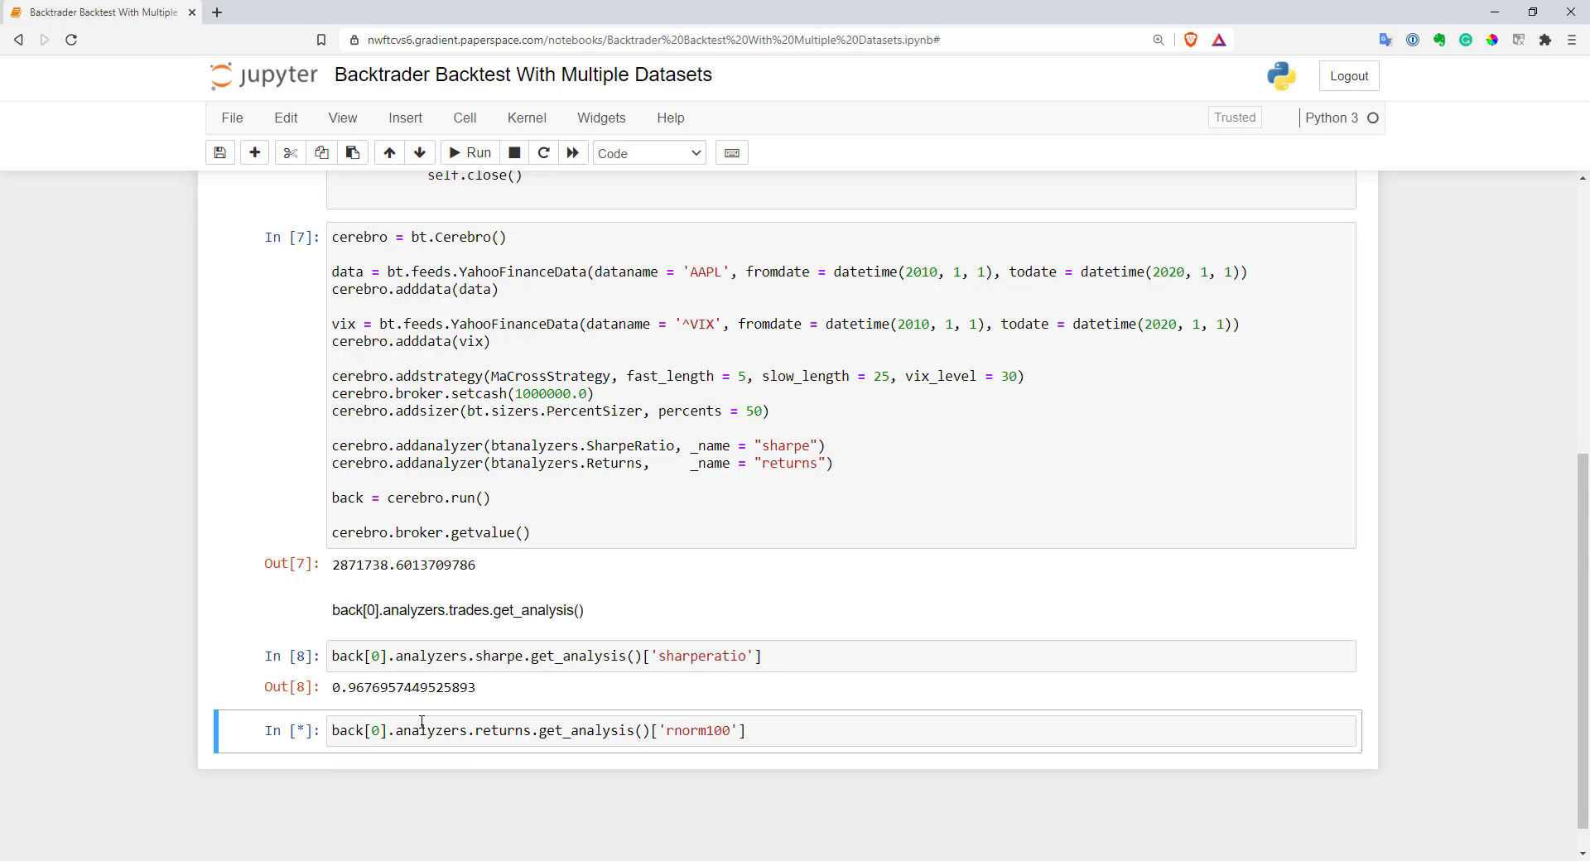
{"action": "left_click", "coordinate": [469, 152]}
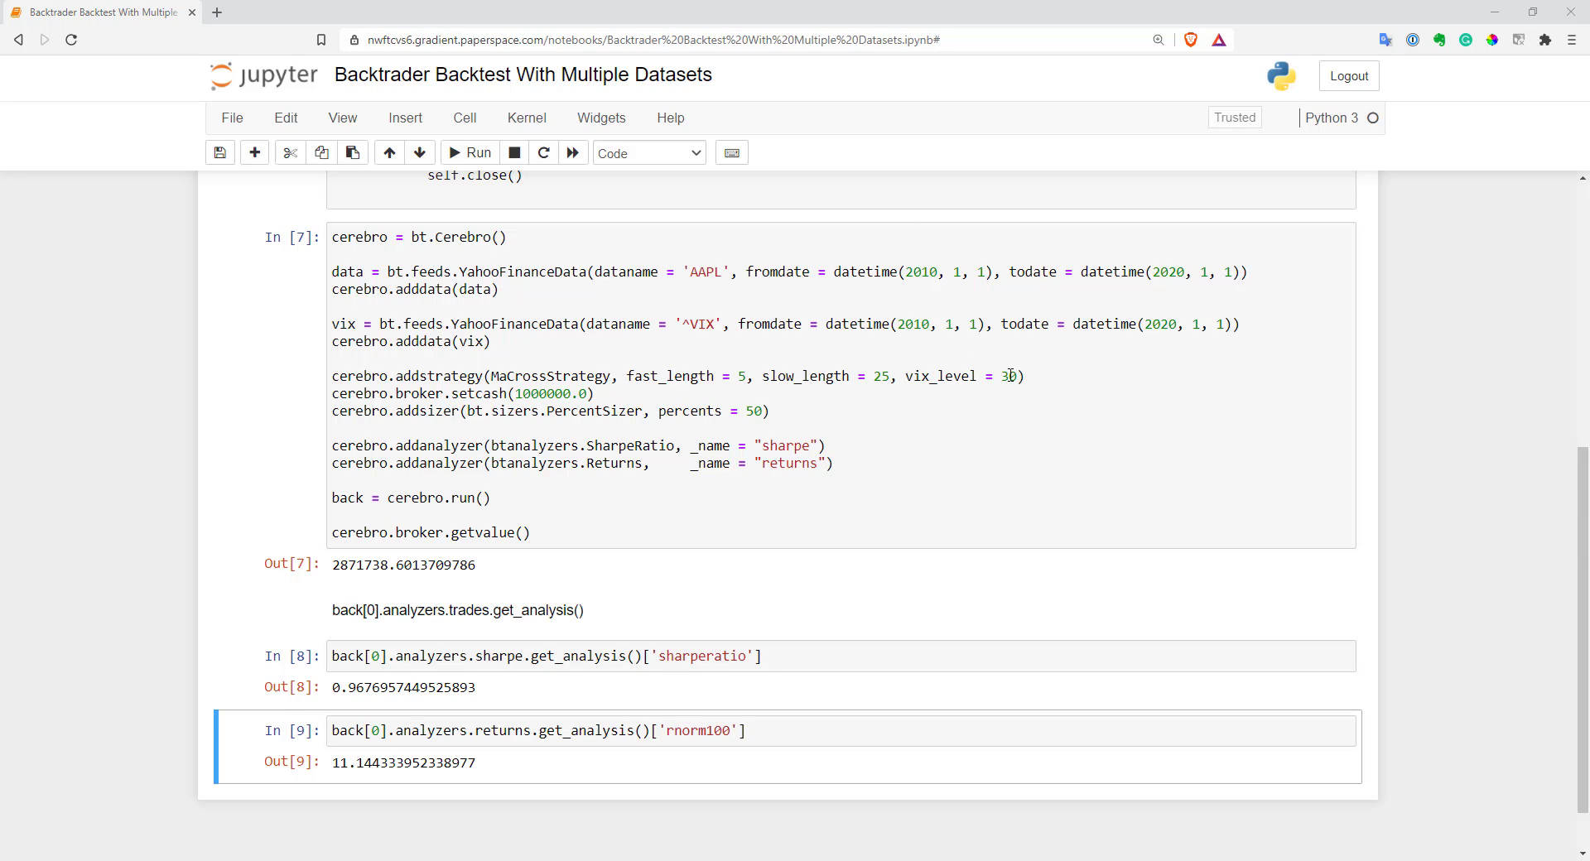
Set vix_level to 25 and rerun the backtest.
{"action": "type", "text": "25"}
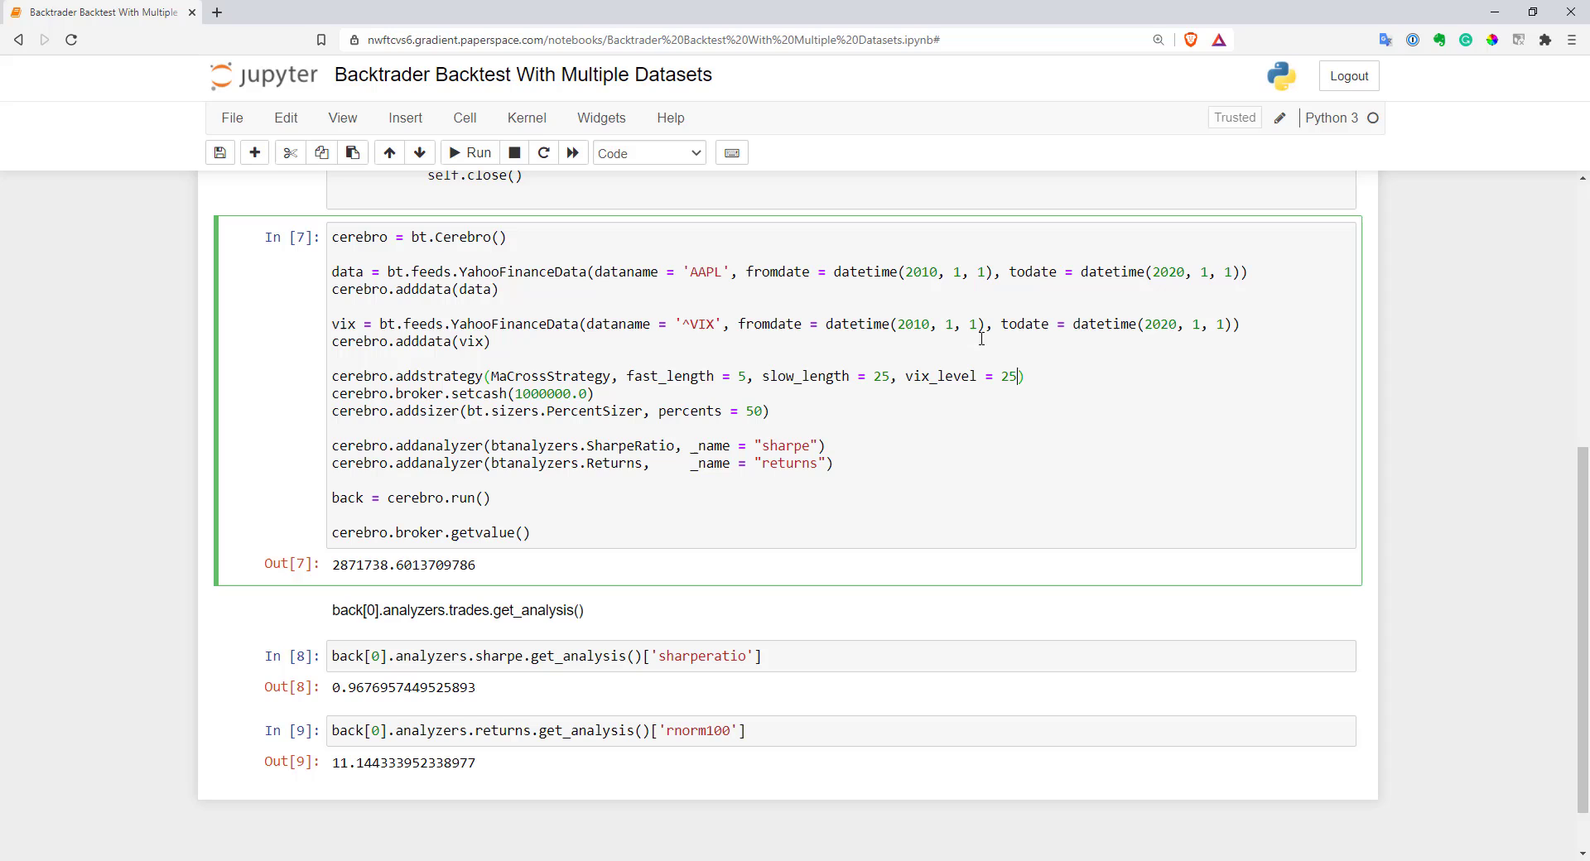
{"action": "left_click", "coordinate": [475, 152]}
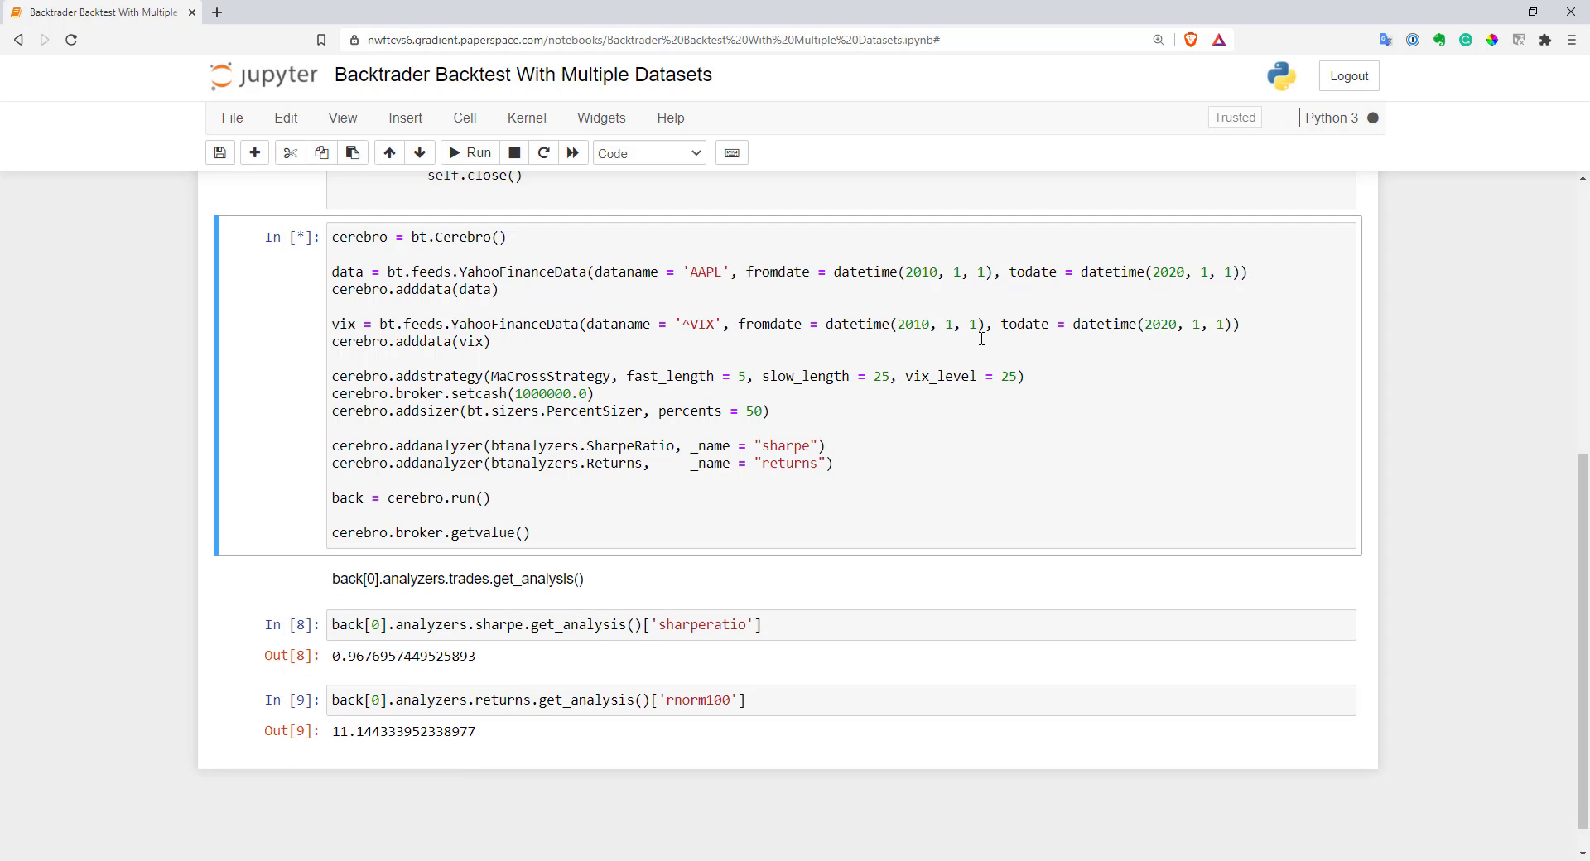
{"action": "left_click", "coordinate": [468, 152]}
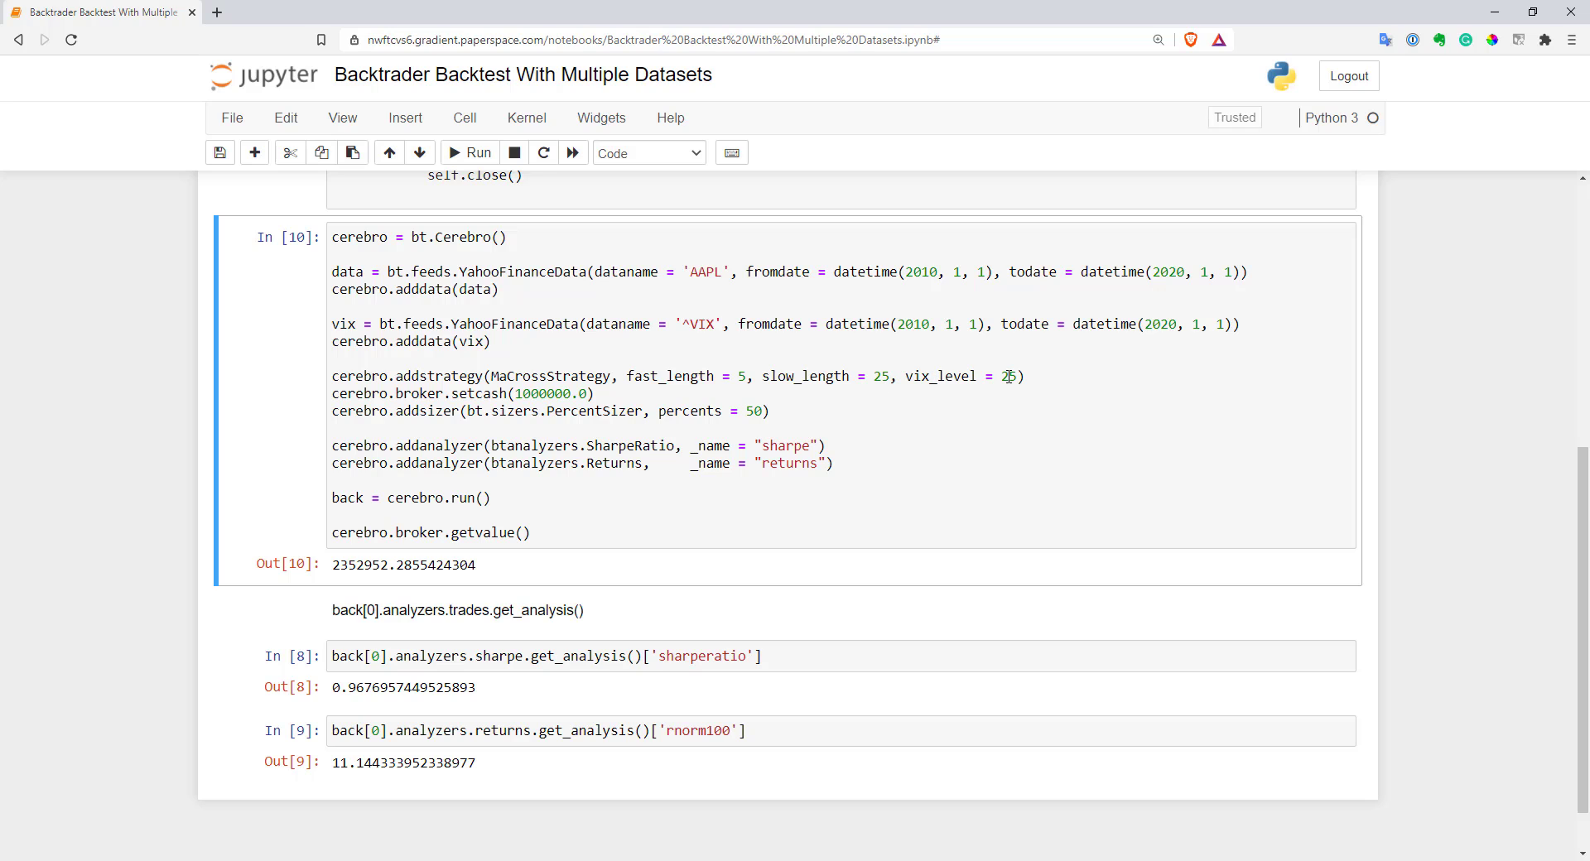
Set vix_level to 999 and rerun, giving a final value of about 2,604,204.
{"action": "left_click", "coordinate": [1007, 376]}
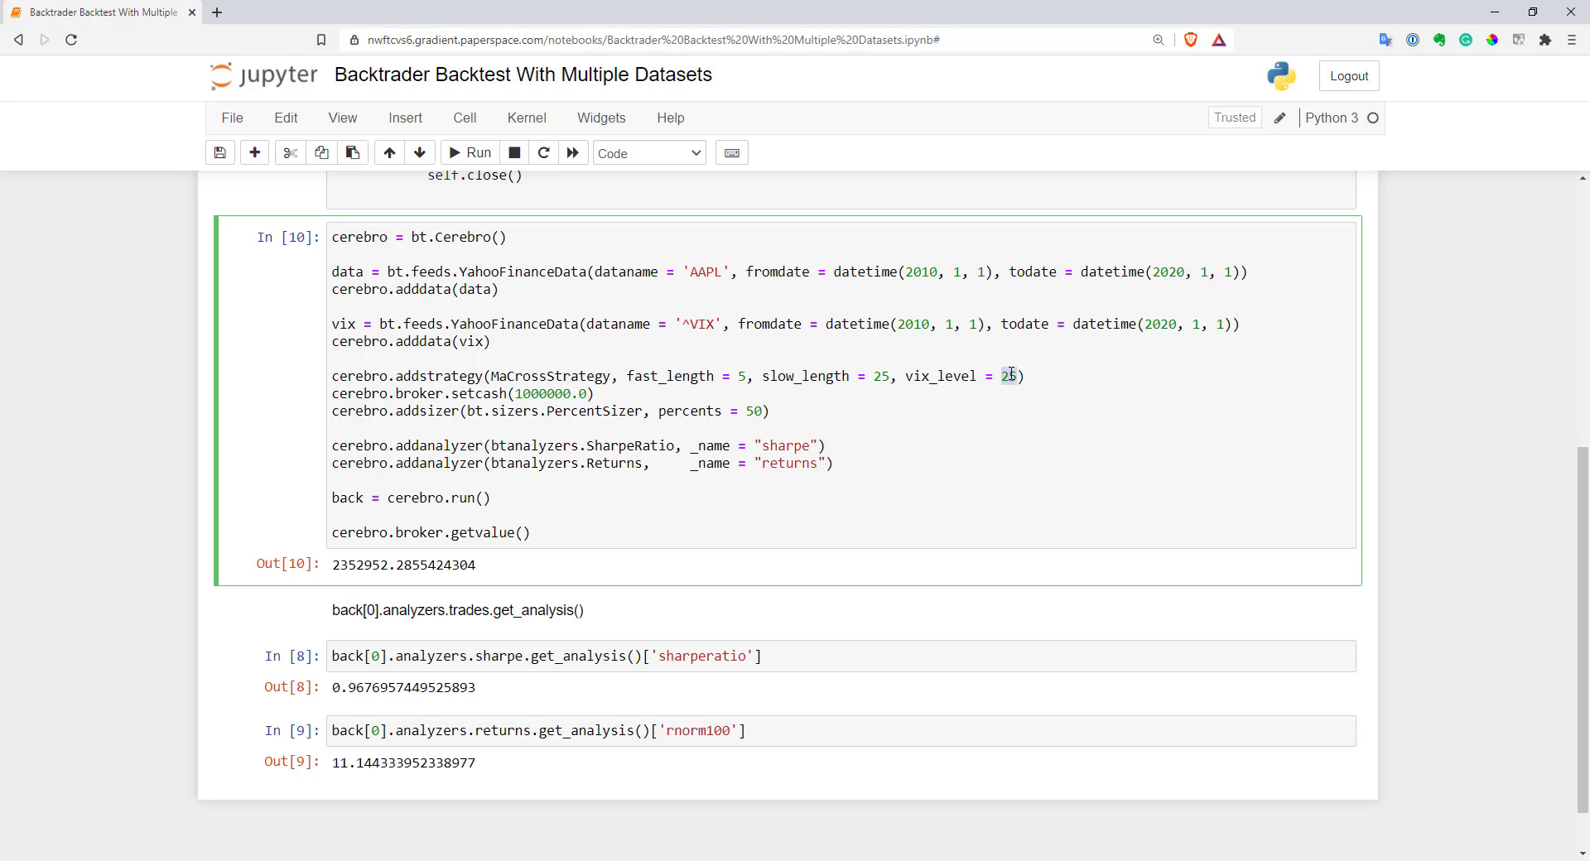
{"action": "type", "text": "999"}
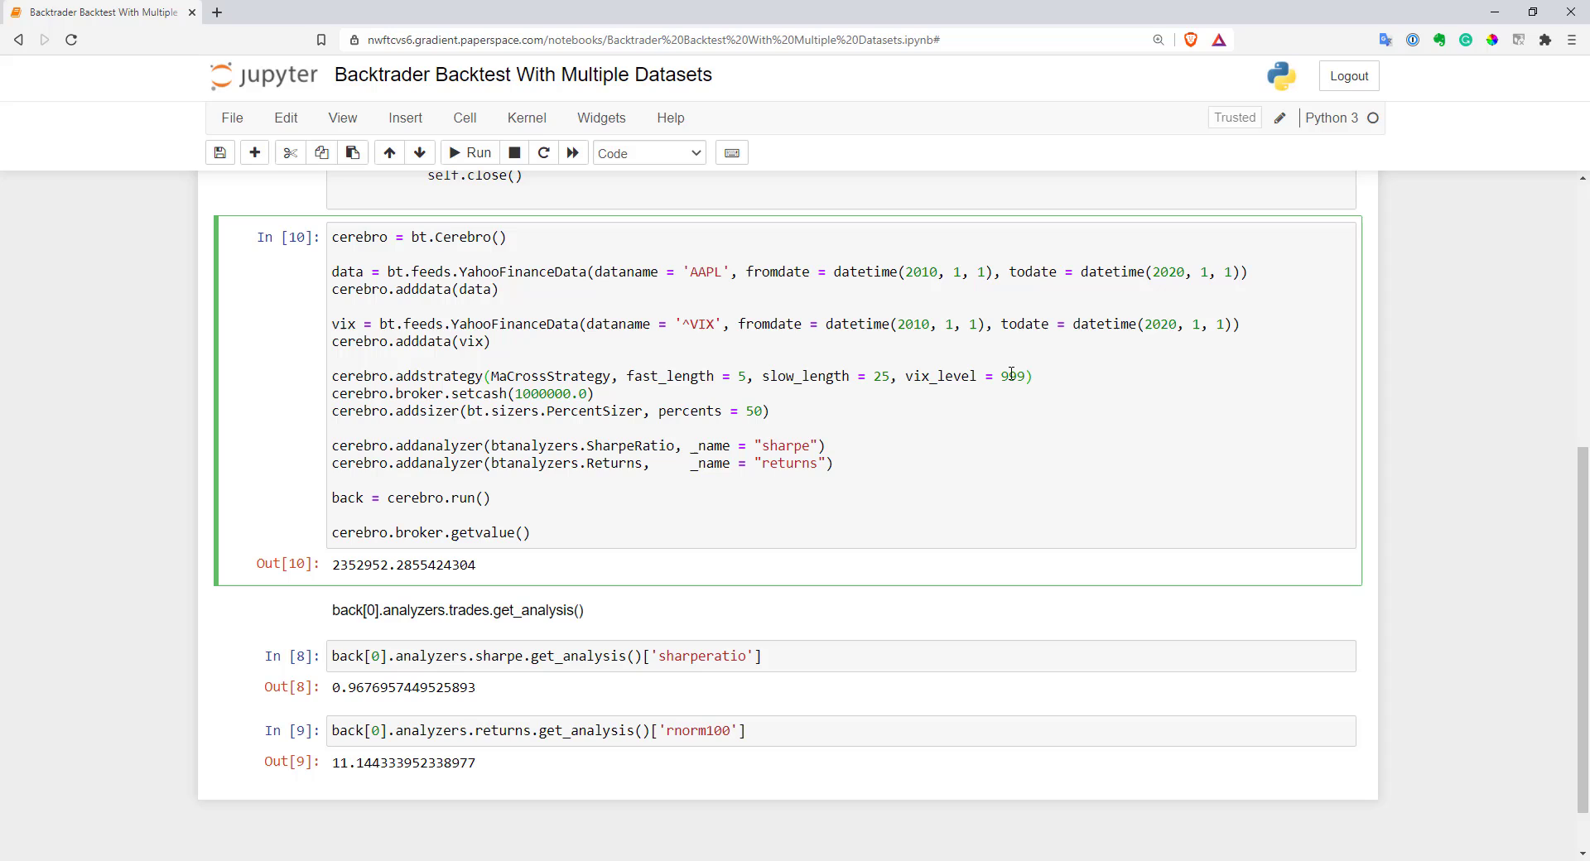
{"action": "left_click", "coordinate": [469, 152]}
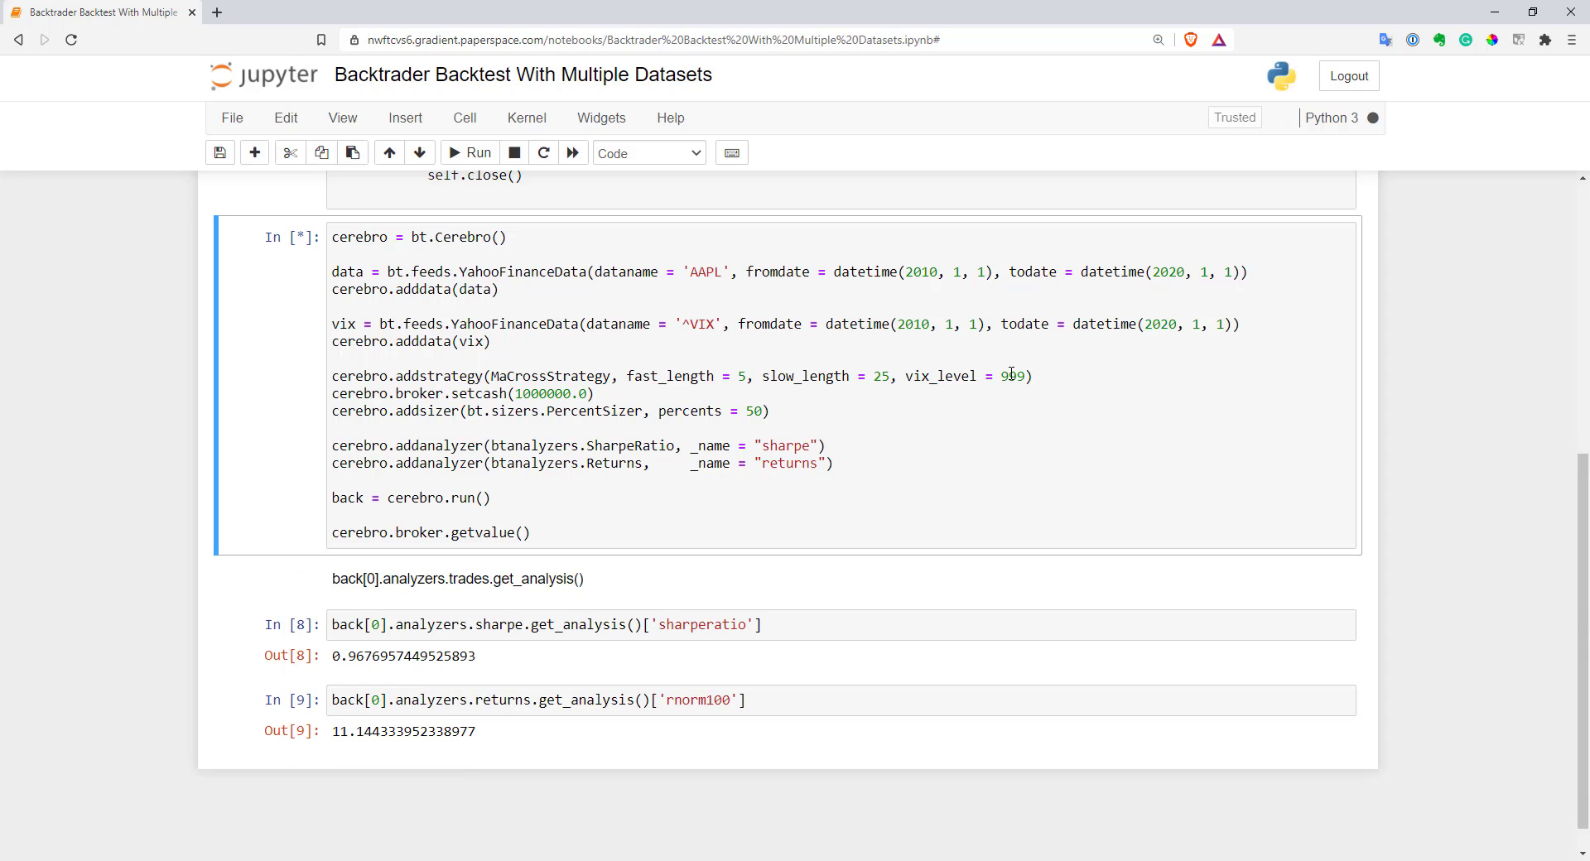
{"action": "left_click", "coordinate": [470, 152]}
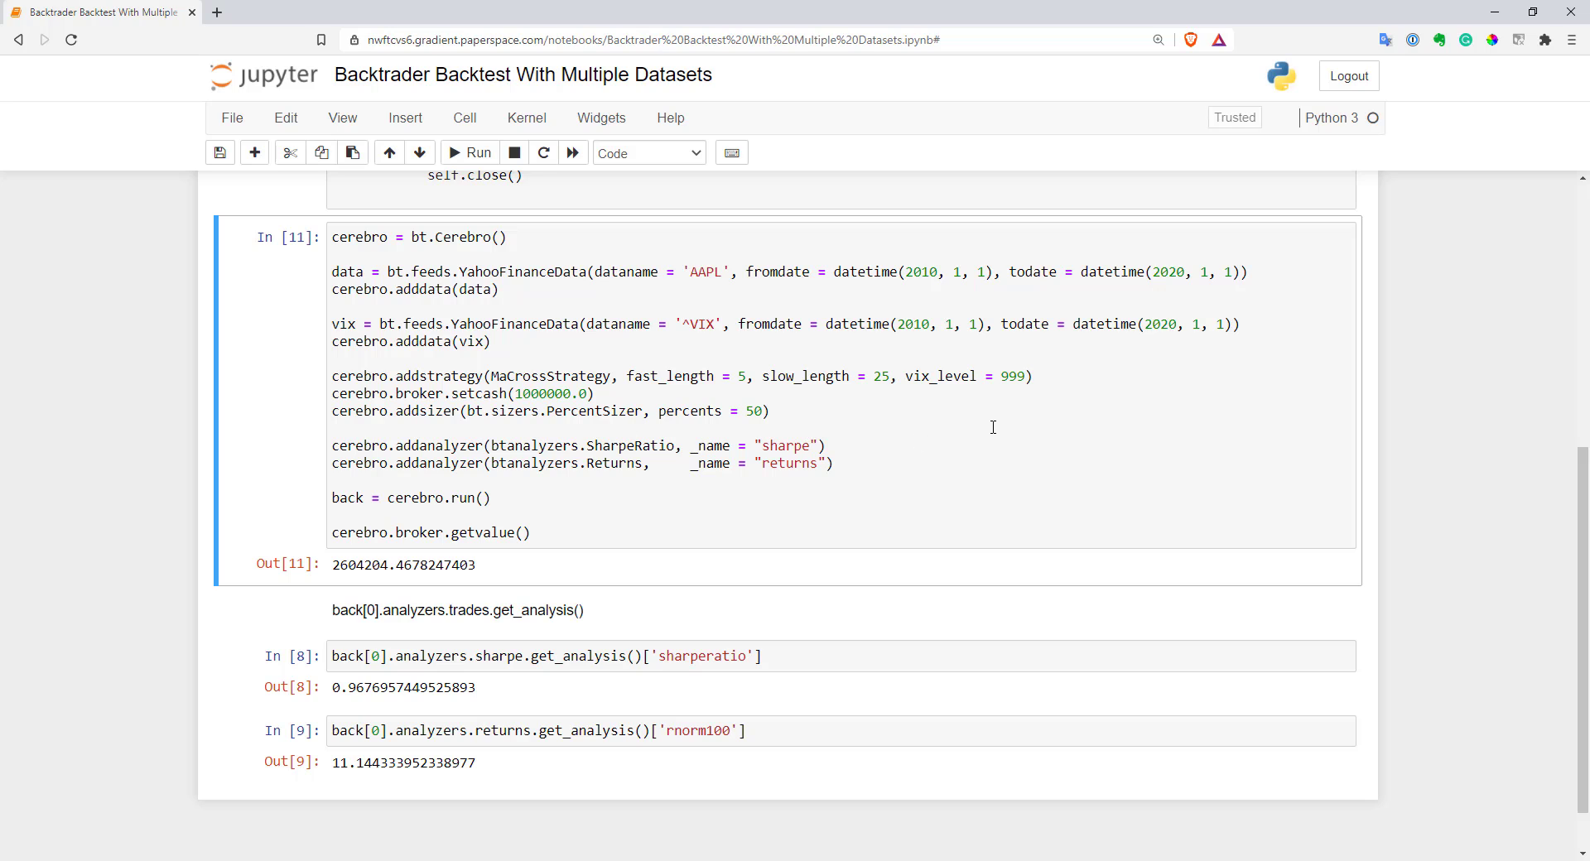
{"action": "mouse_move", "coordinate": [989, 420]}
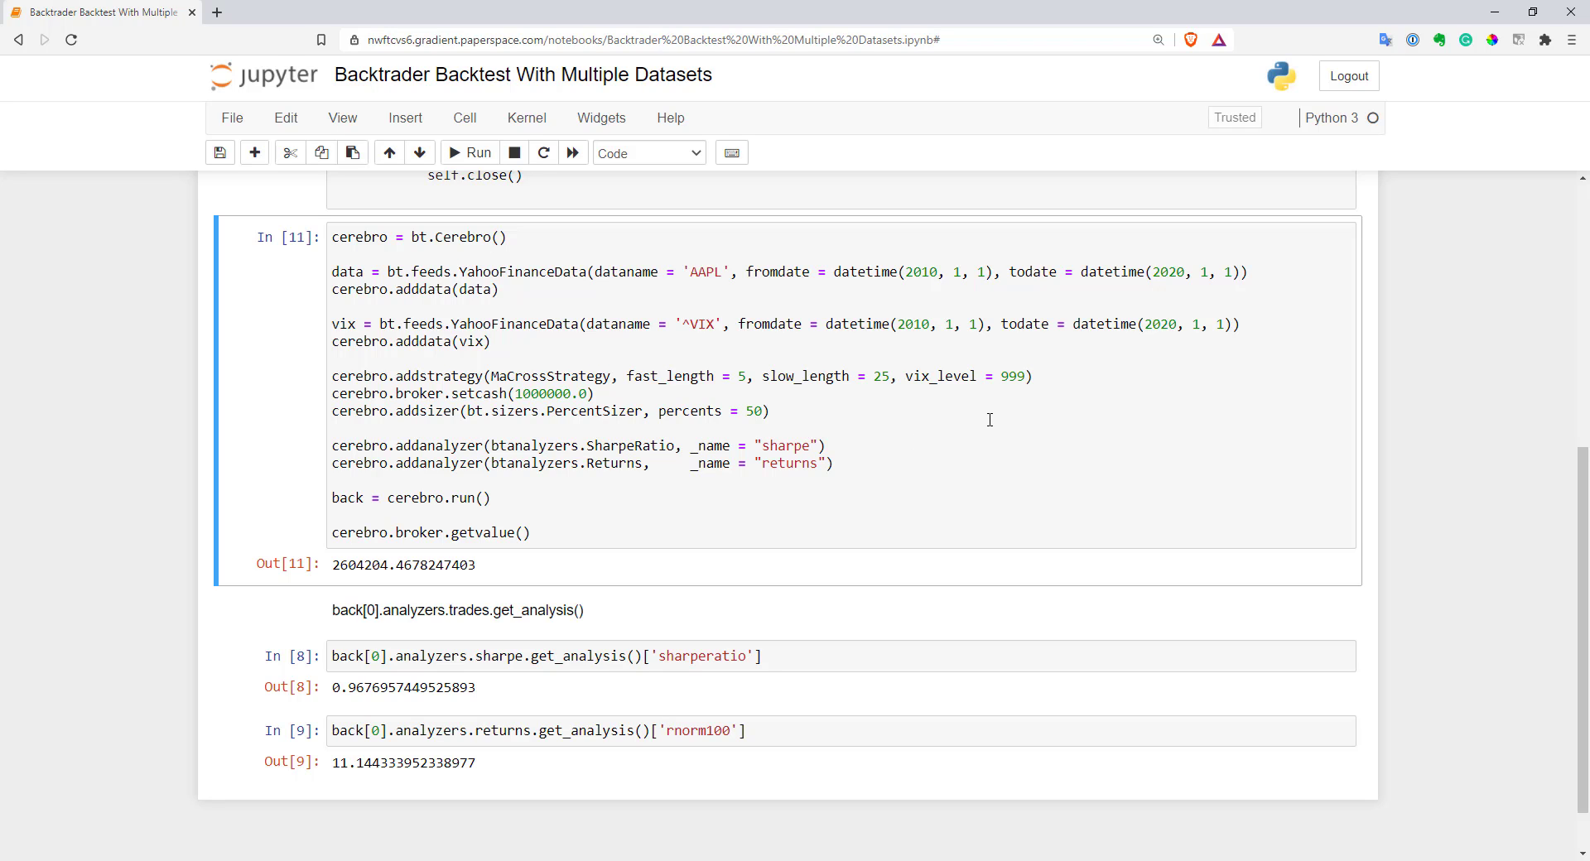
{"action": "mouse_move", "coordinate": [940, 538]}
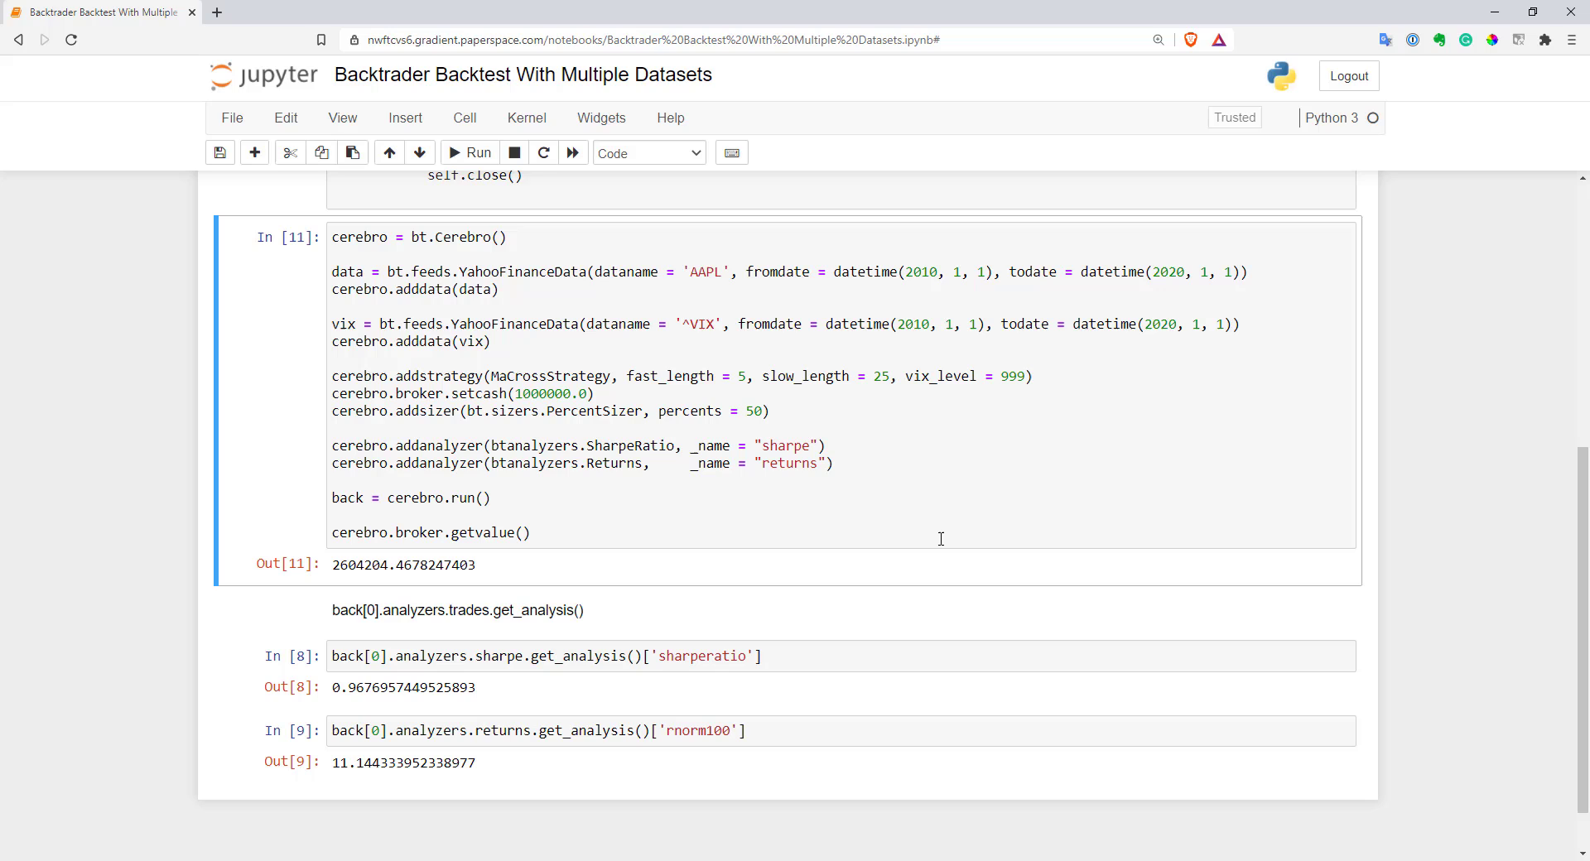